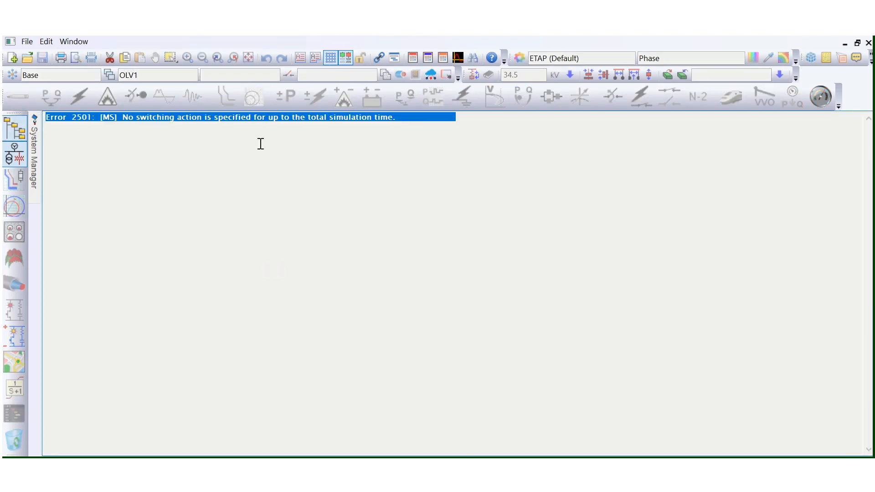
mouse_move(92, 133)
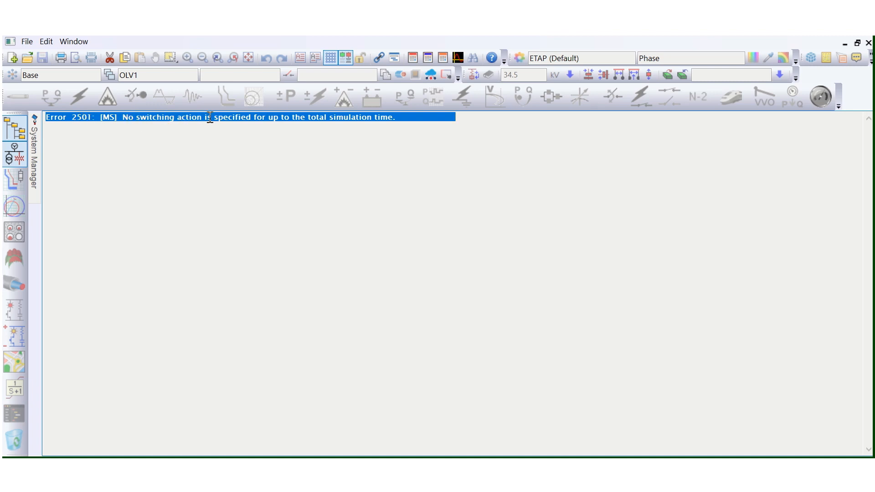
mouse_move(328, 124)
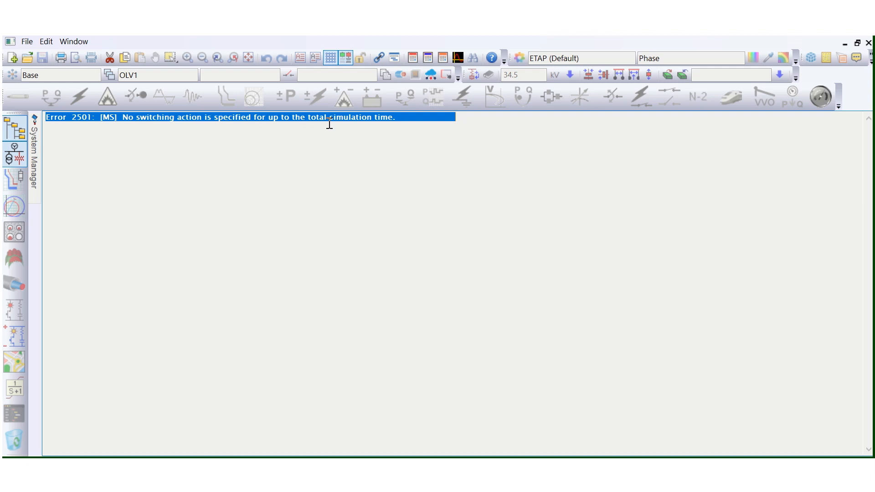
mouse_move(348, 125)
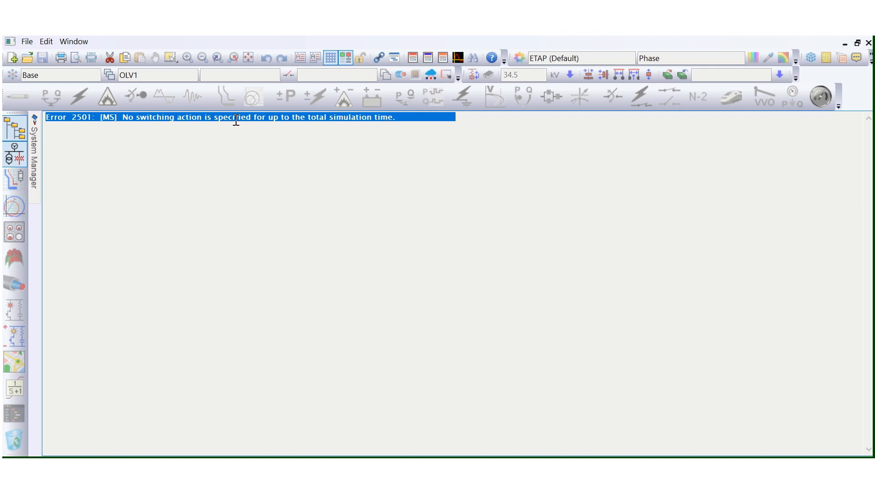
mouse_move(262, 121)
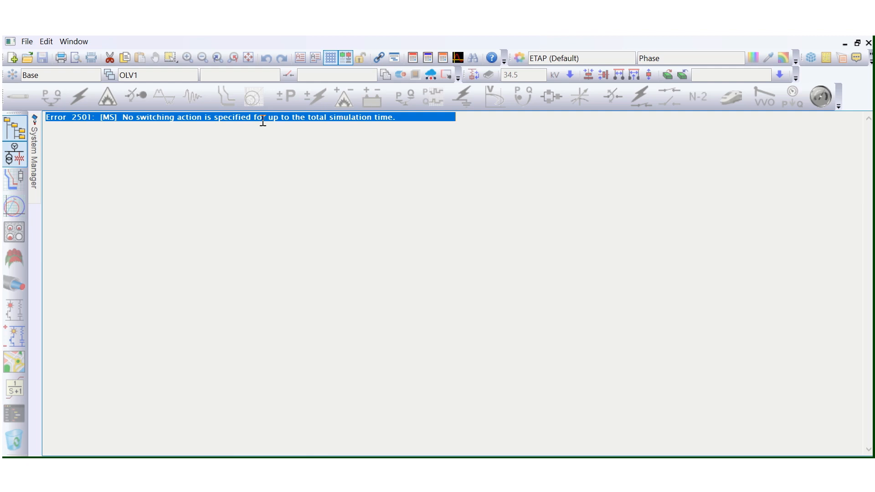
mouse_move(533, 165)
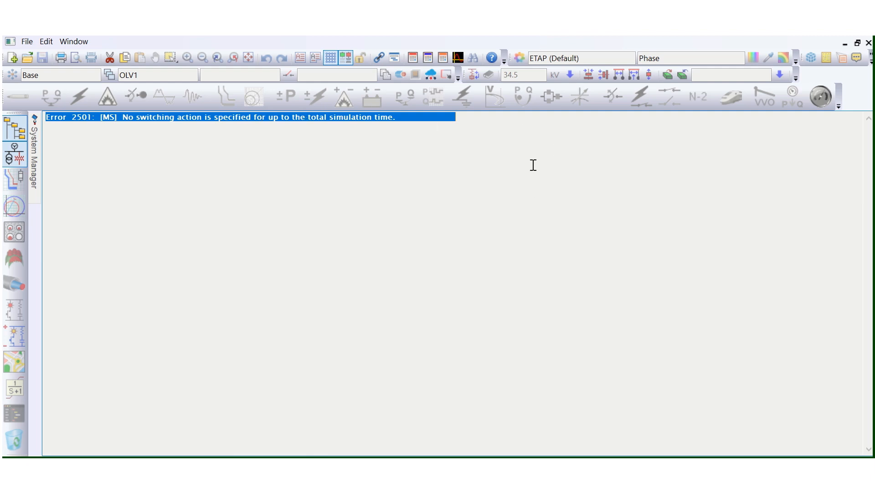
mouse_move(636, 181)
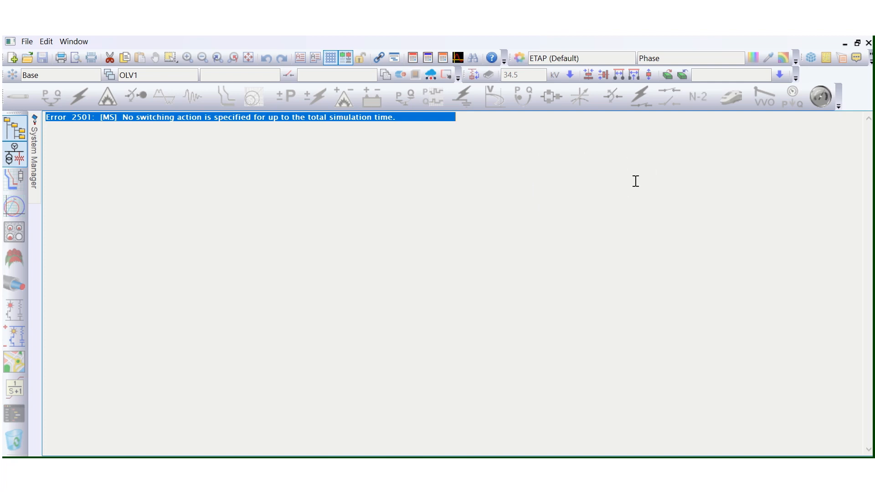
mouse_move(631, 108)
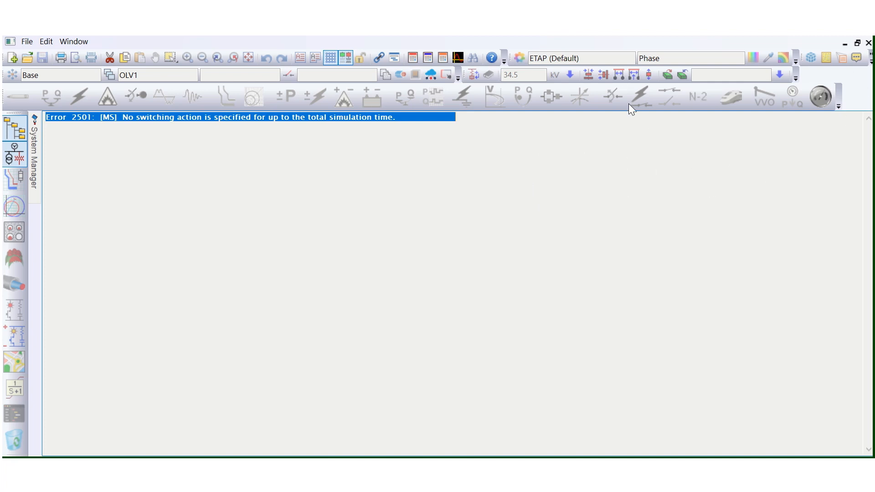
mouse_move(778, 219)
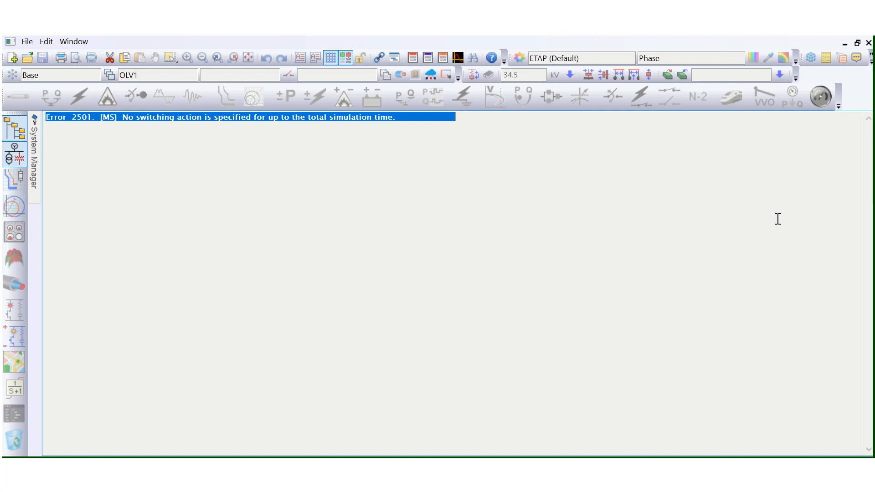
mouse_move(856, 142)
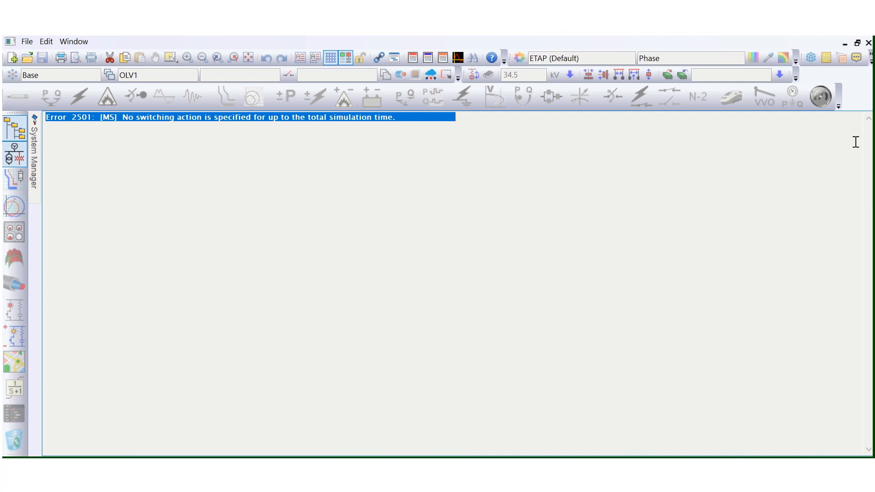
mouse_move(457, 144)
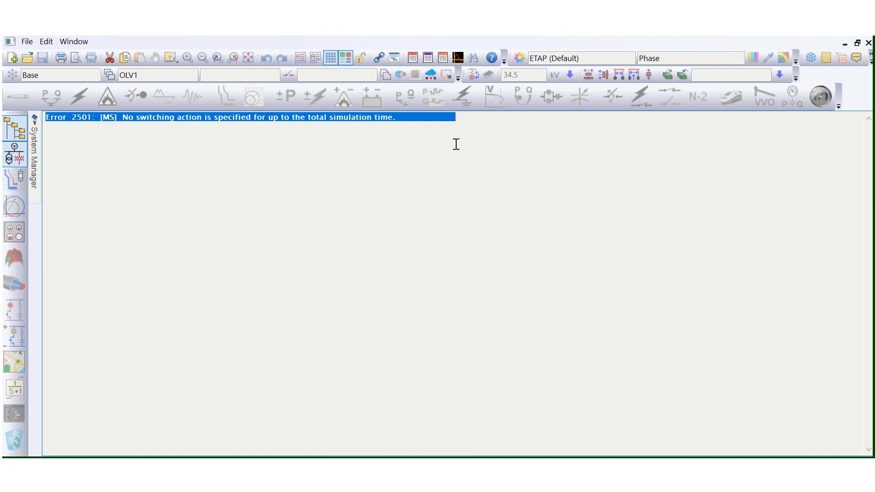
mouse_move(716, 138)
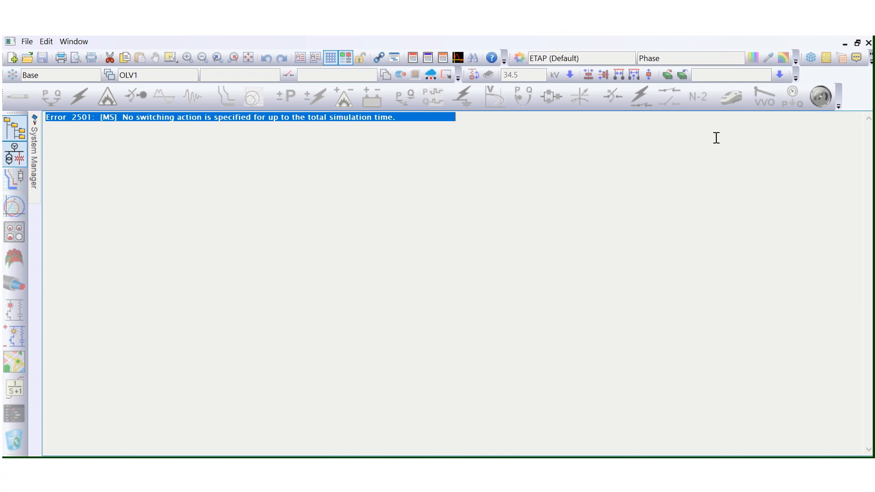
mouse_move(324, 126)
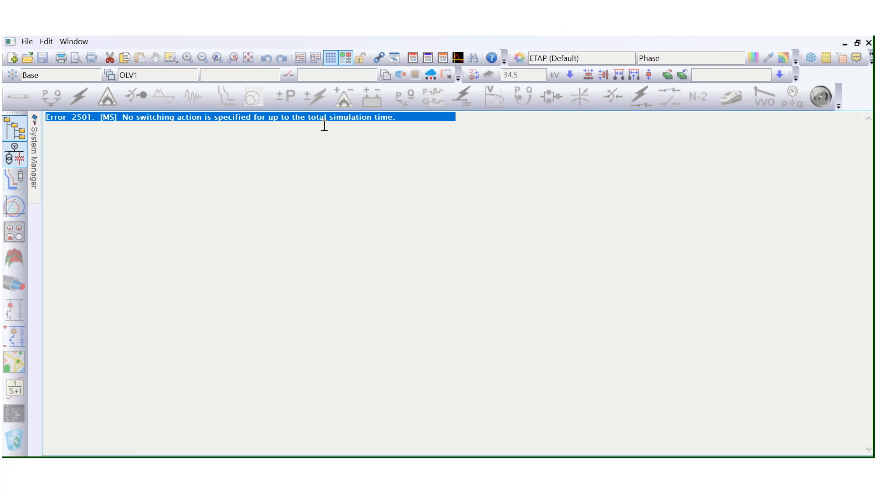
mouse_move(862, 92)
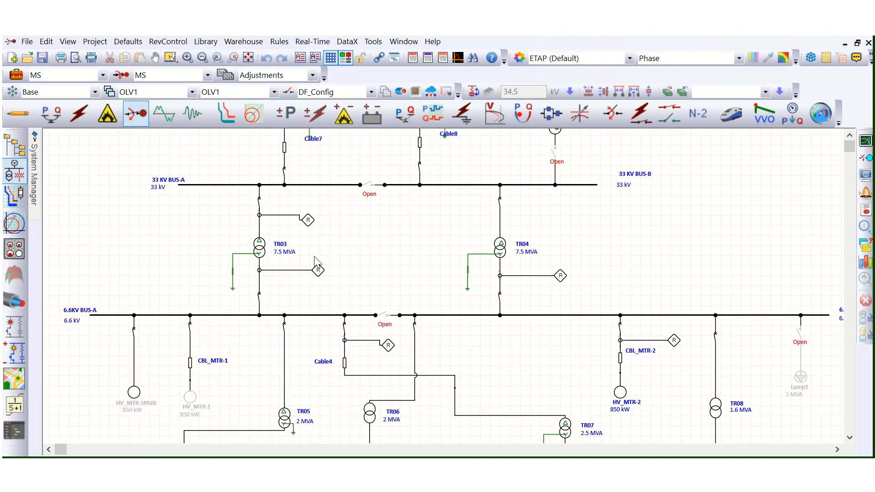
mouse_move(385, 254)
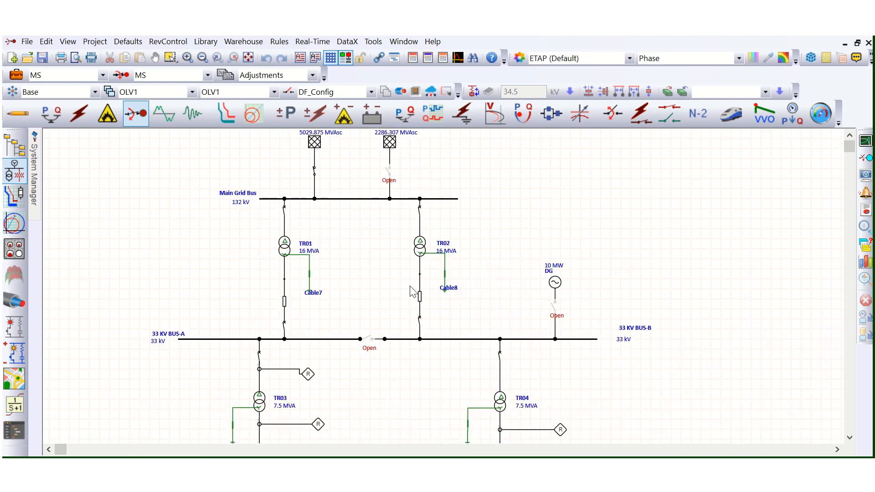
Step: Open HV_MTR-1's properties and view its starting and thermal limit curves
scroll("down", 3)
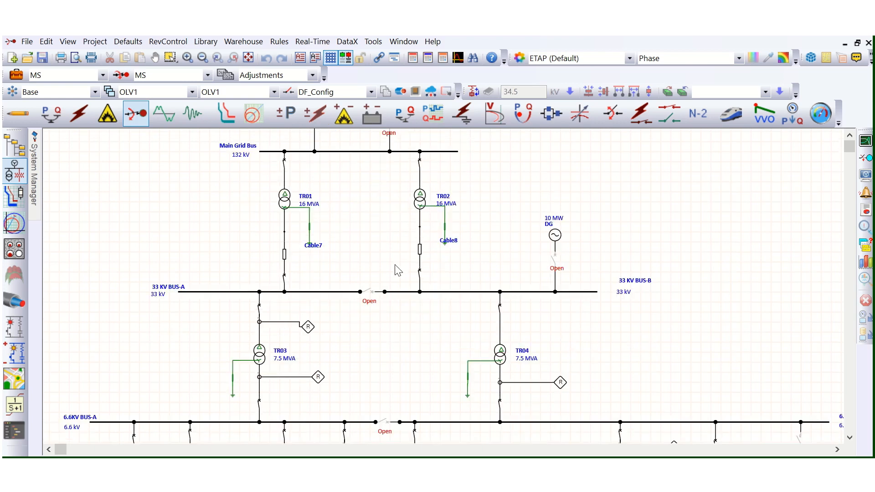
scroll("down", 3)
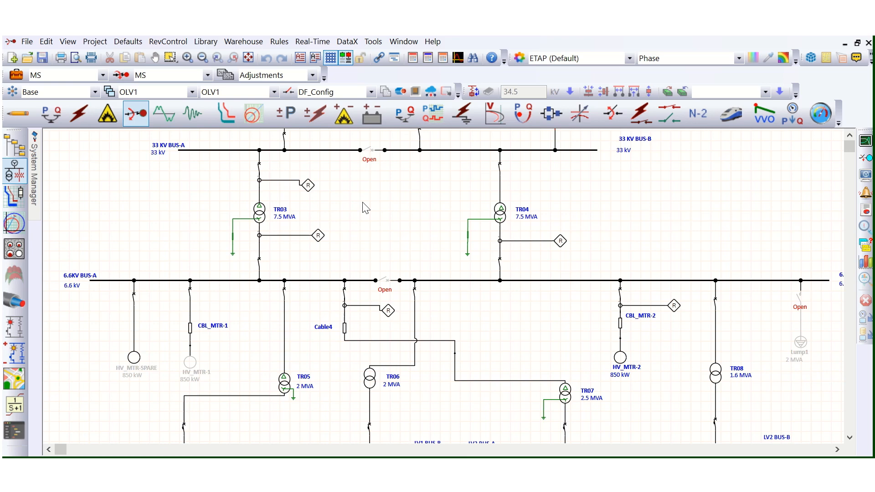
mouse_move(320, 272)
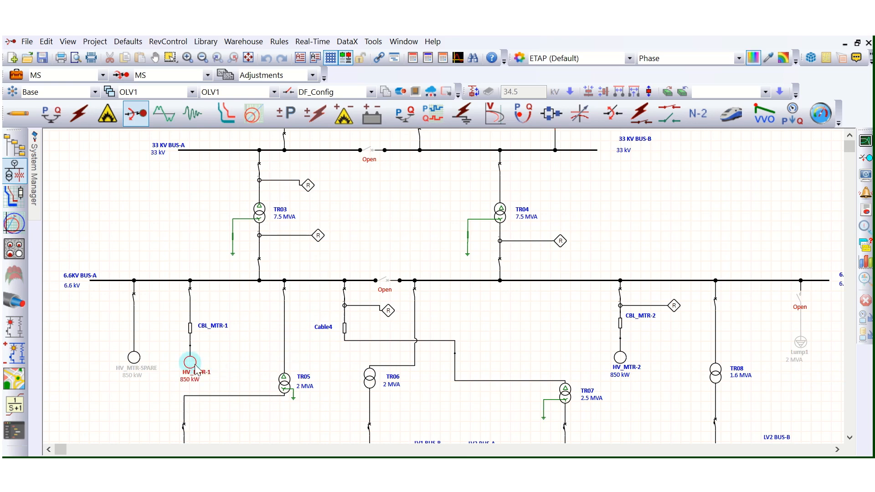
double_click(190, 362)
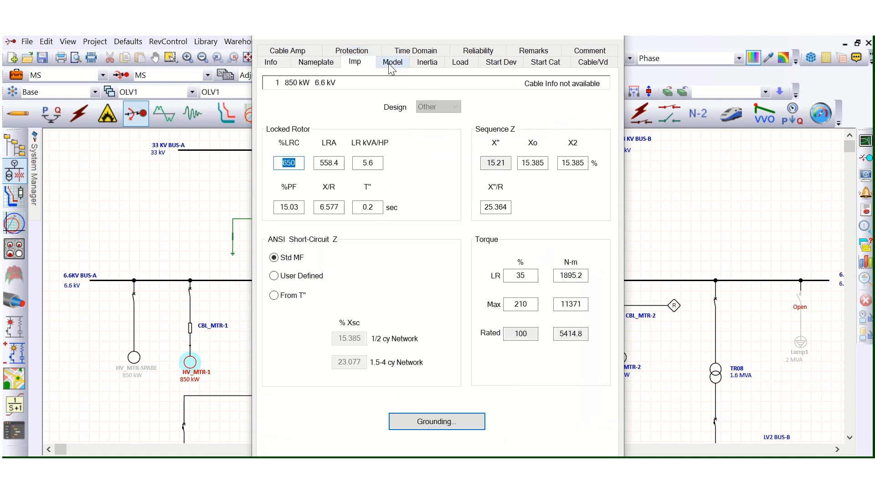
left_click(352, 51)
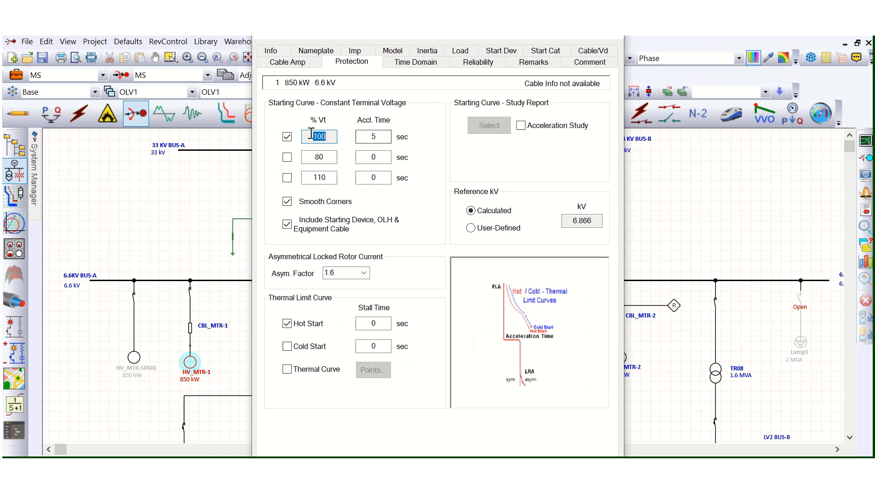
left_click(373, 137)
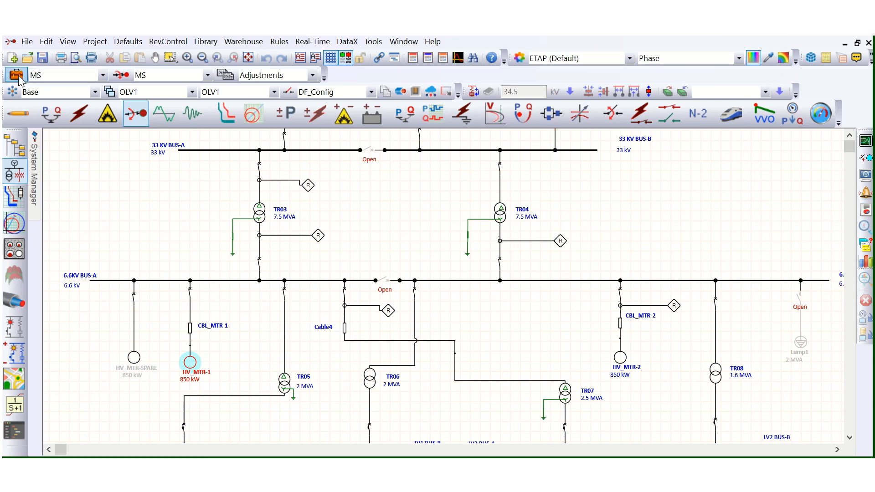
Step: Set a 7-second total simulation time on the Motor Starting Study Case events
left_click(16, 75)
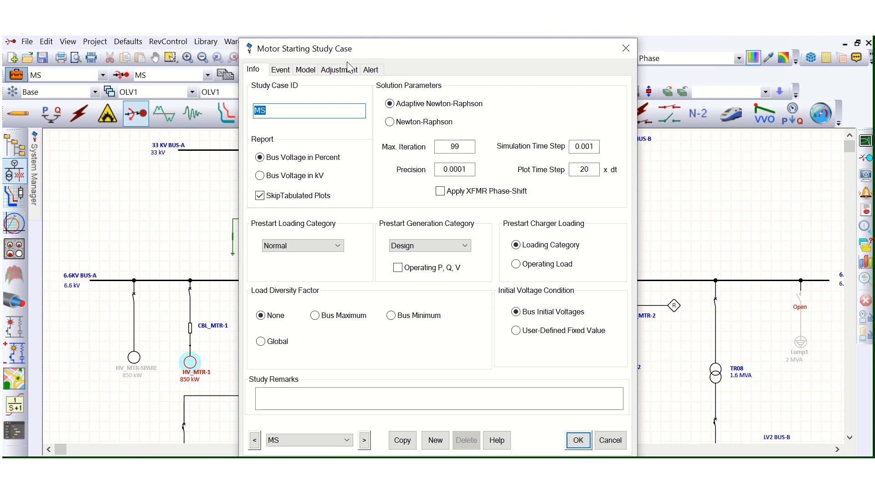
mouse_move(424, 211)
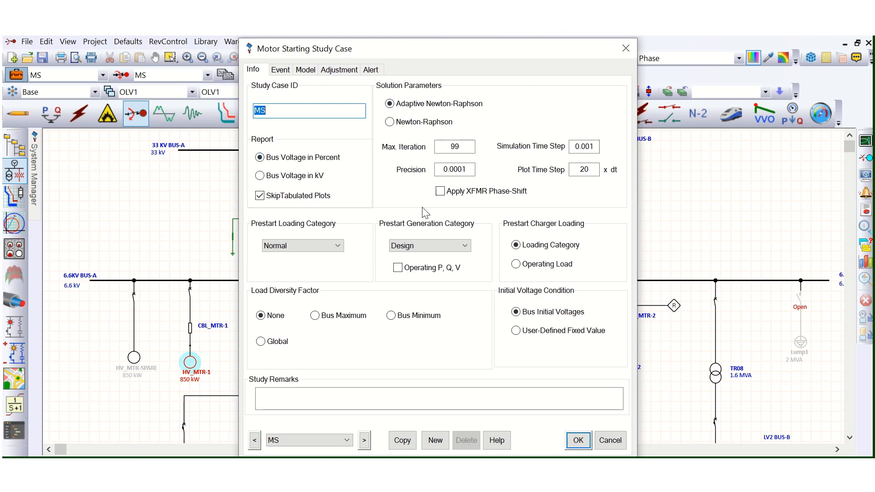
left_click(280, 69)
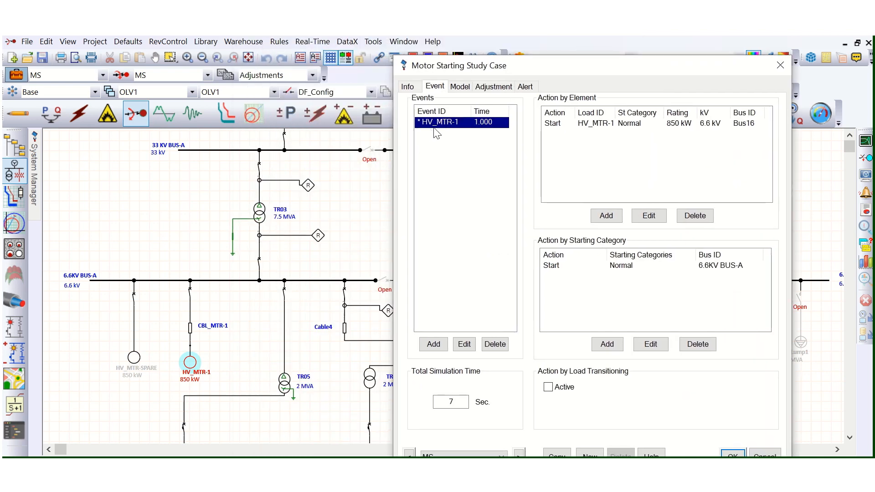
mouse_move(212, 384)
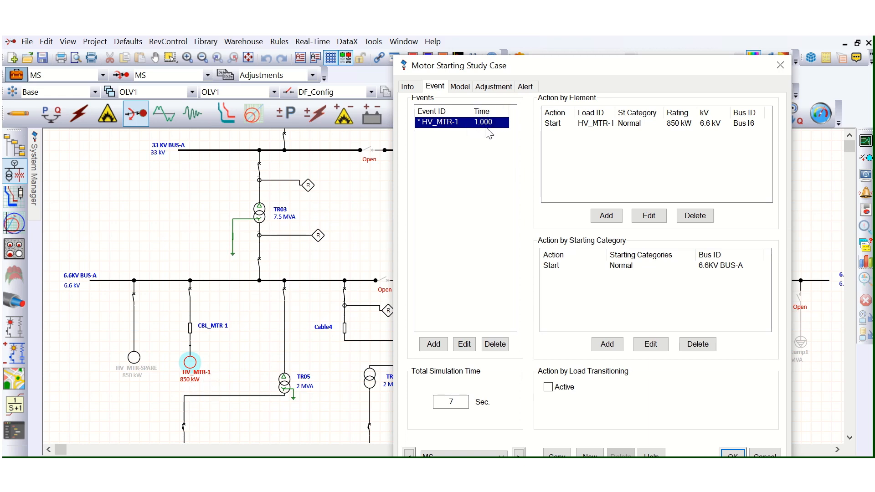
left_click(611, 124)
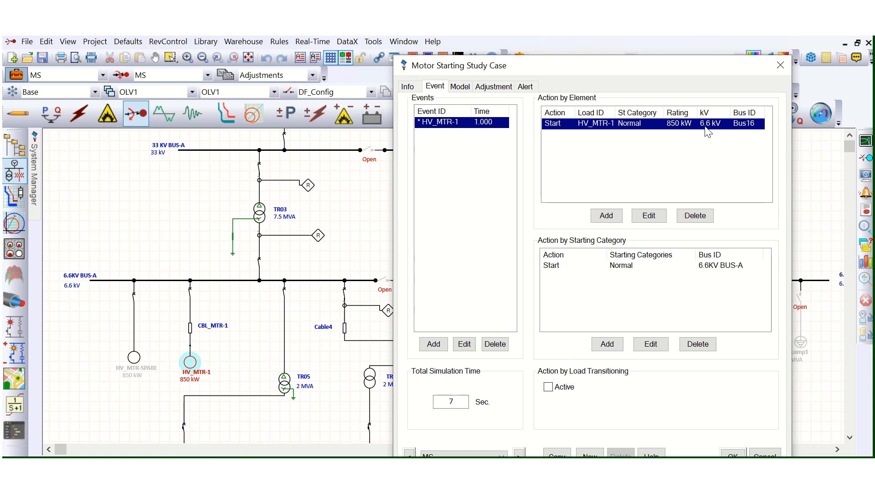
mouse_move(599, 166)
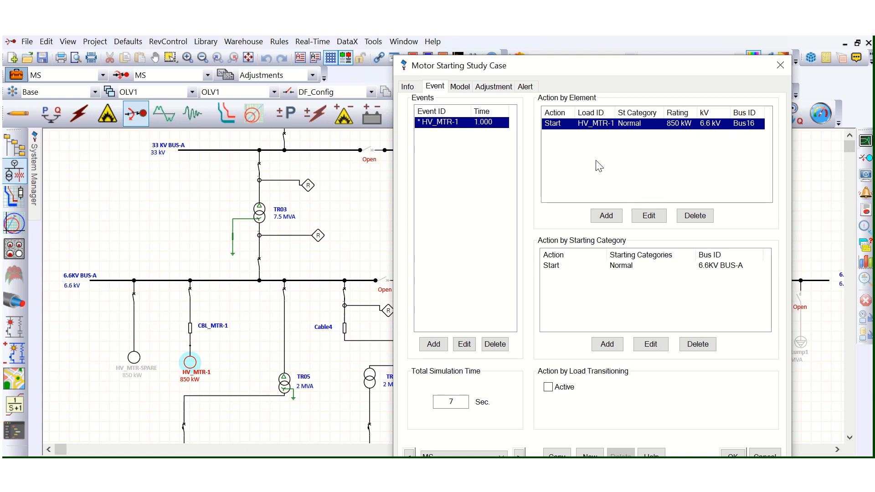
mouse_move(443, 387)
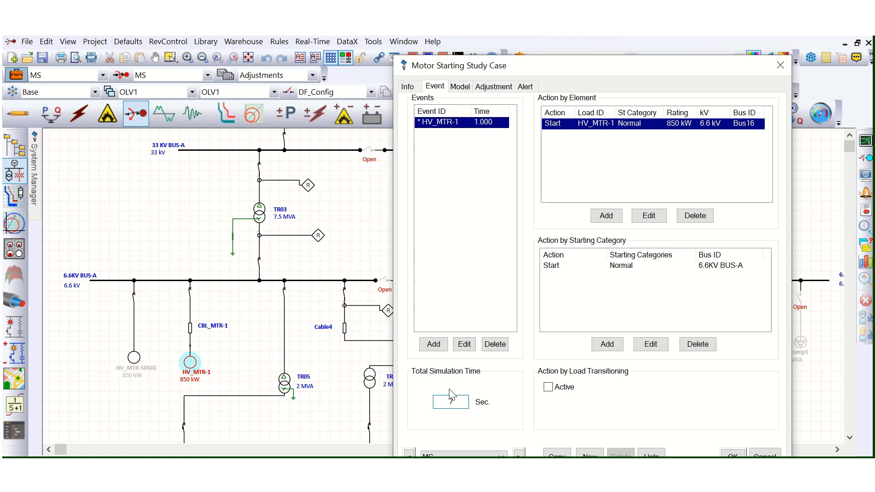
type("7")
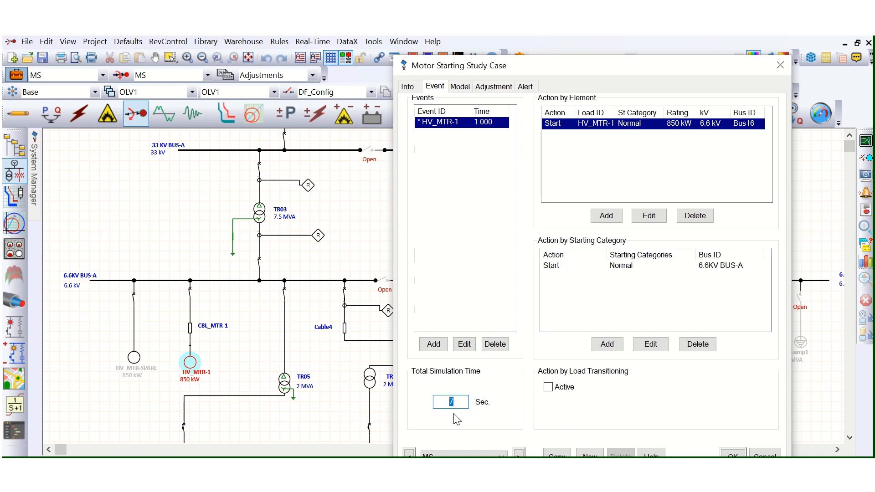
mouse_move(497, 247)
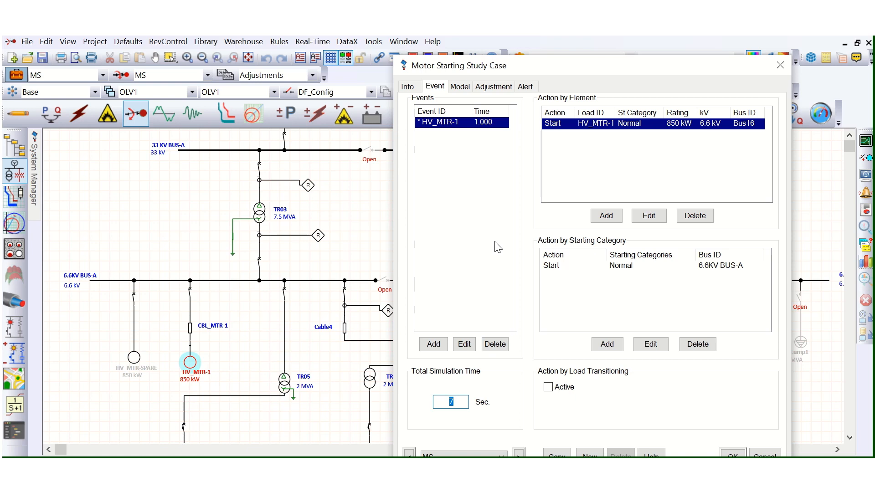
left_click(464, 402)
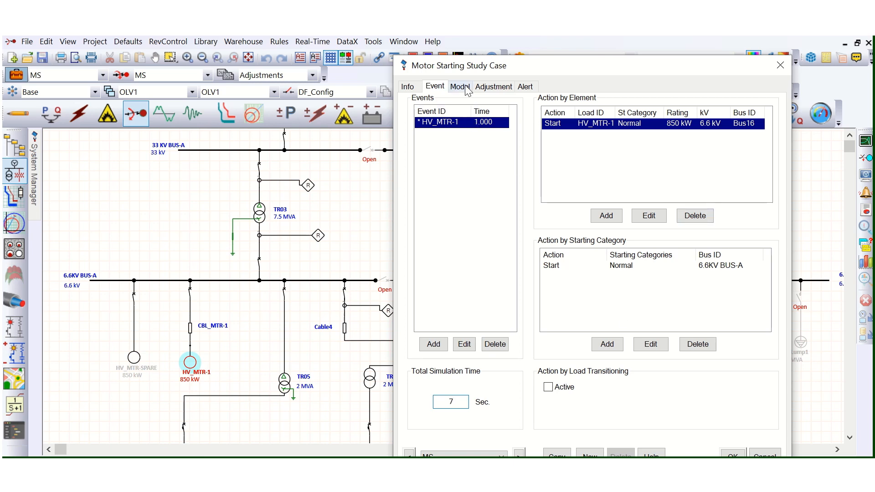
Step: Review the study case's transformer LTC and starting load model options, then close it
left_click(459, 87)
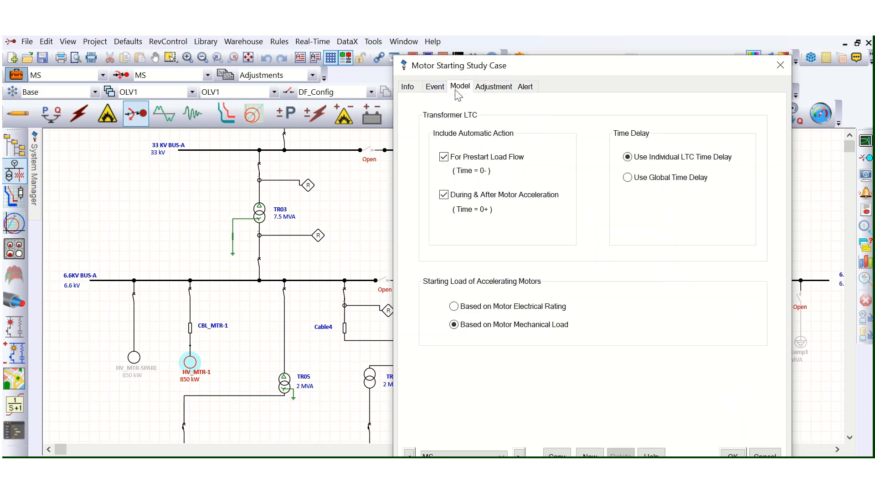
left_click(435, 86)
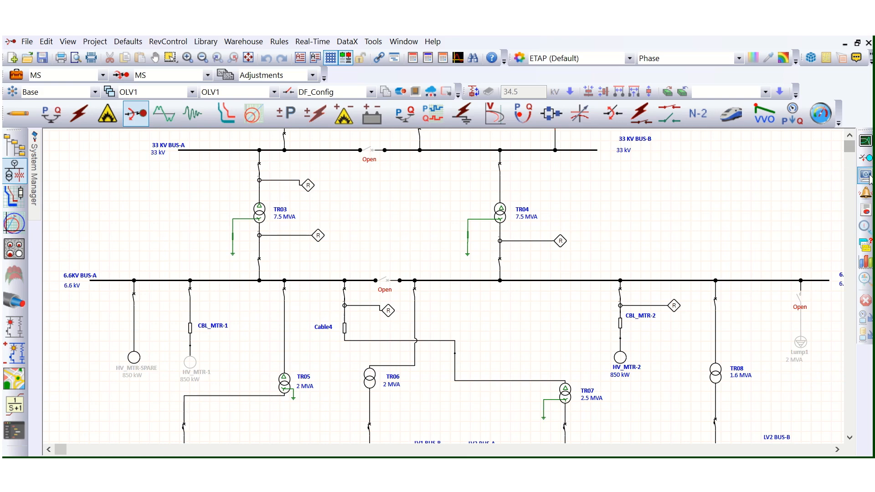
mouse_move(298, 187)
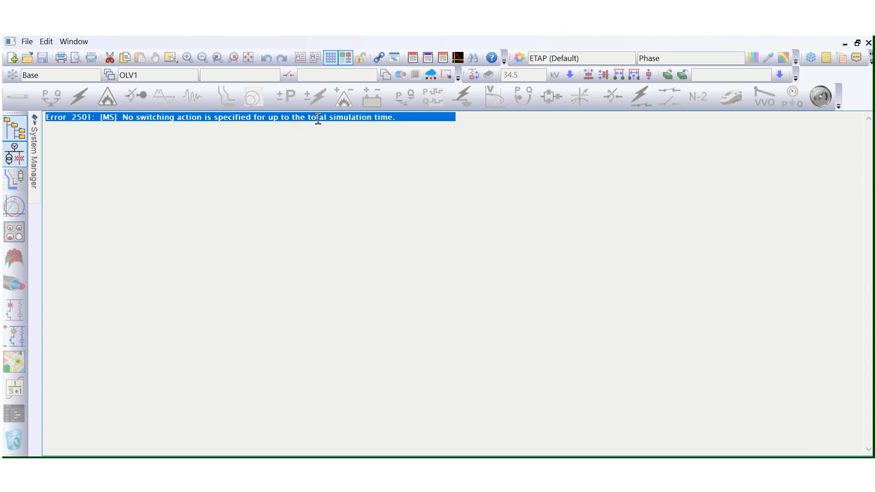
mouse_move(817, 42)
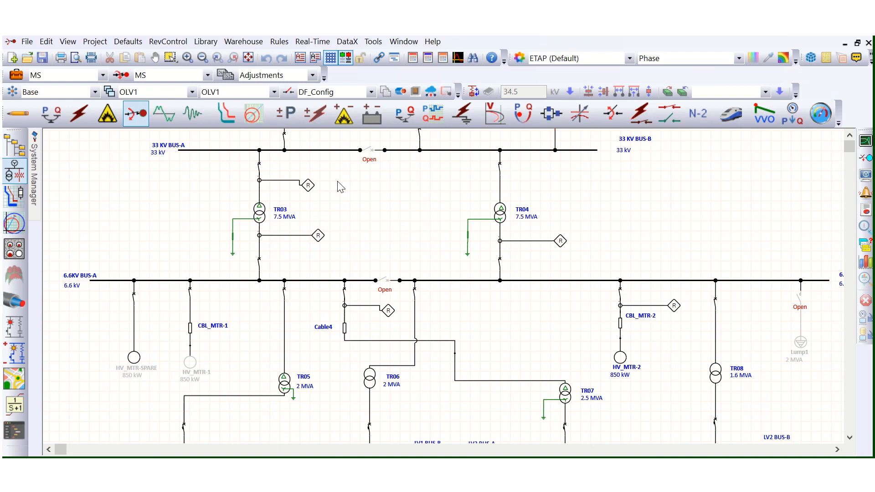
mouse_move(192, 368)
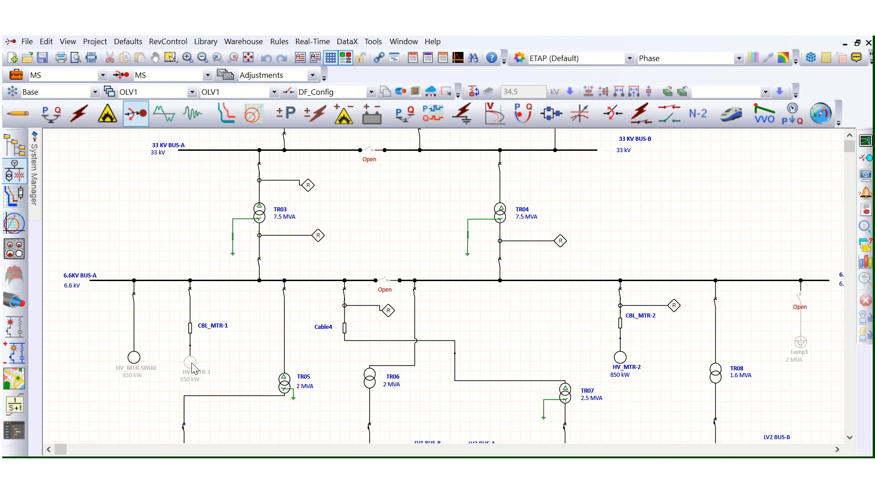
Step: In HV_MTR-1's editor, keep Spare status, toggle Service In, Out, then In
double_click(190, 362)
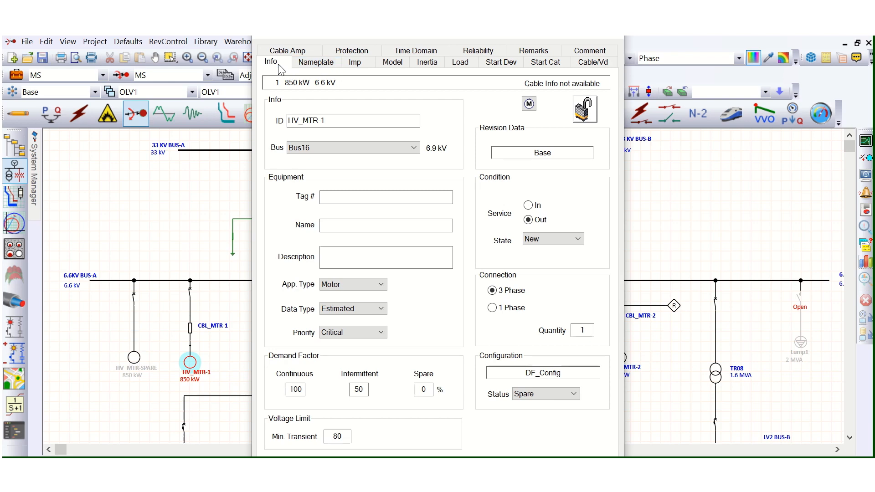
mouse_move(285, 75)
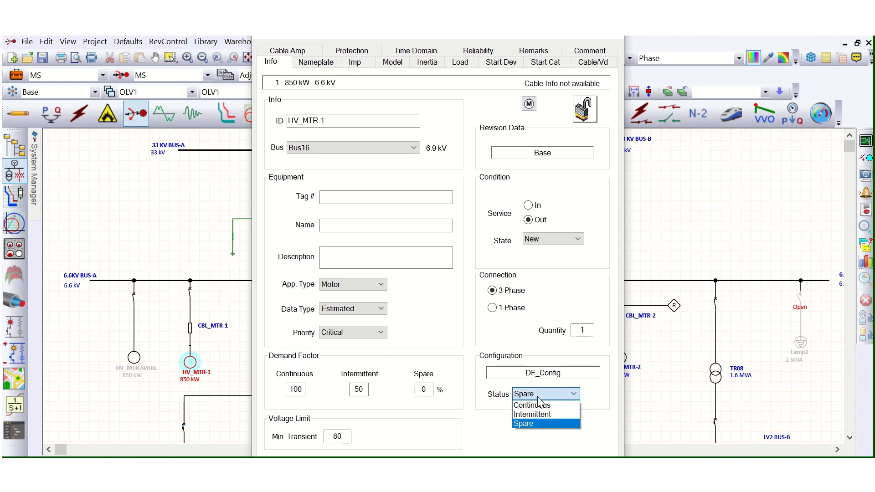
left_click(532, 405)
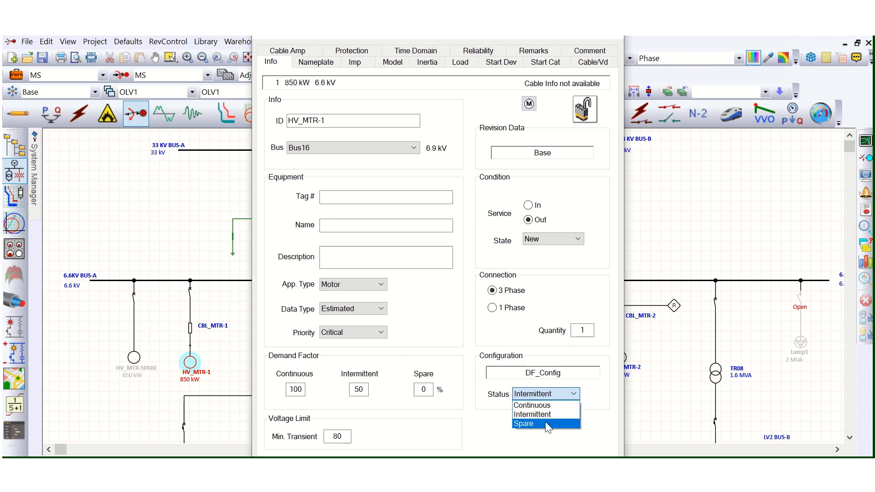
left_click(524, 423)
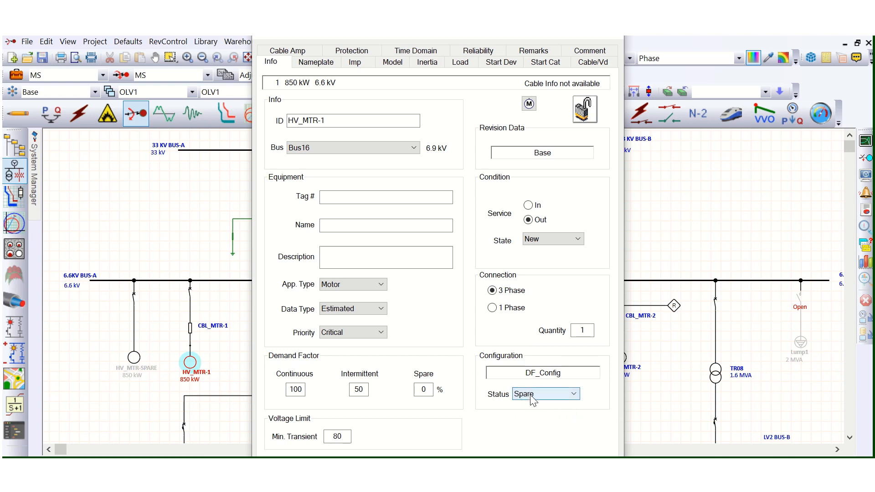
mouse_move(534, 401)
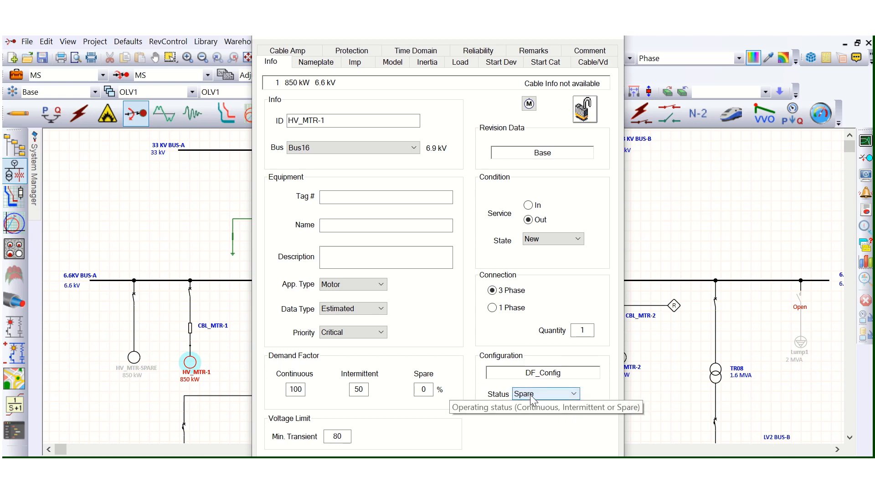
mouse_move(519, 310)
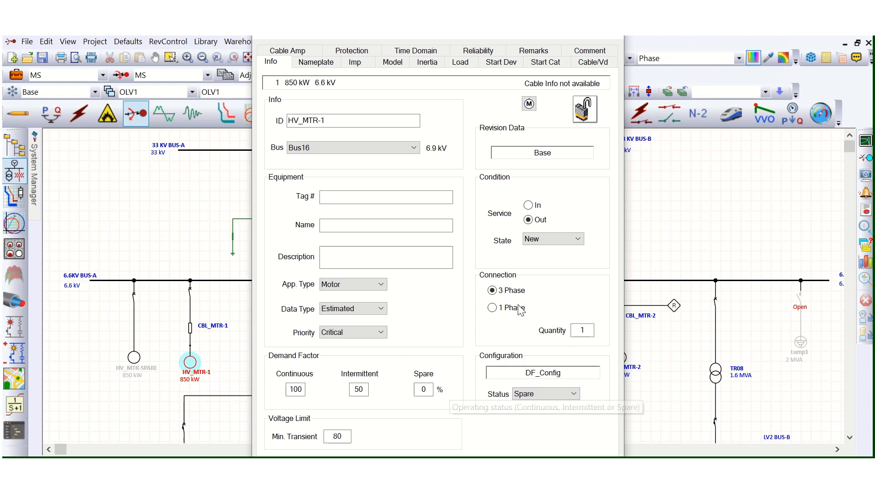
mouse_move(474, 202)
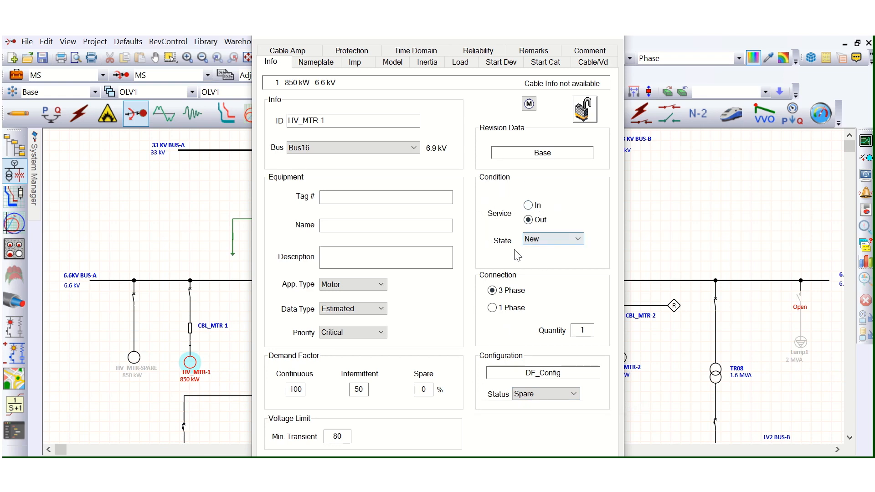
mouse_move(528, 206)
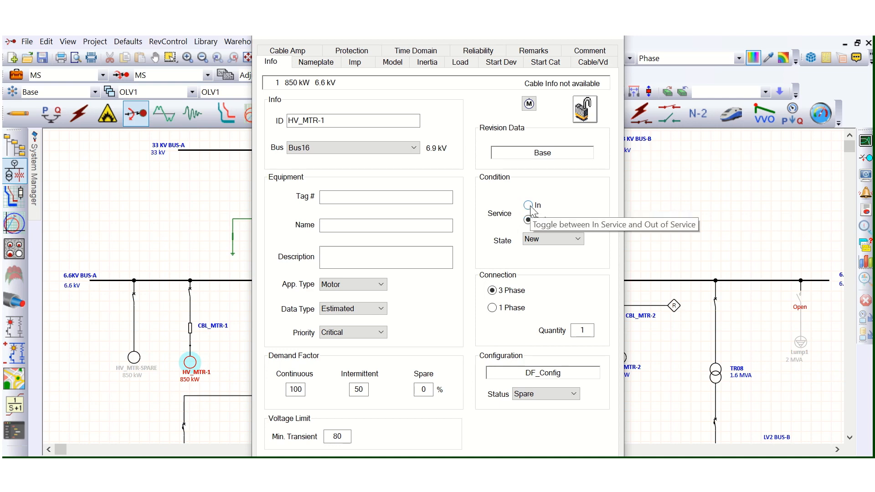
left_click(528, 205)
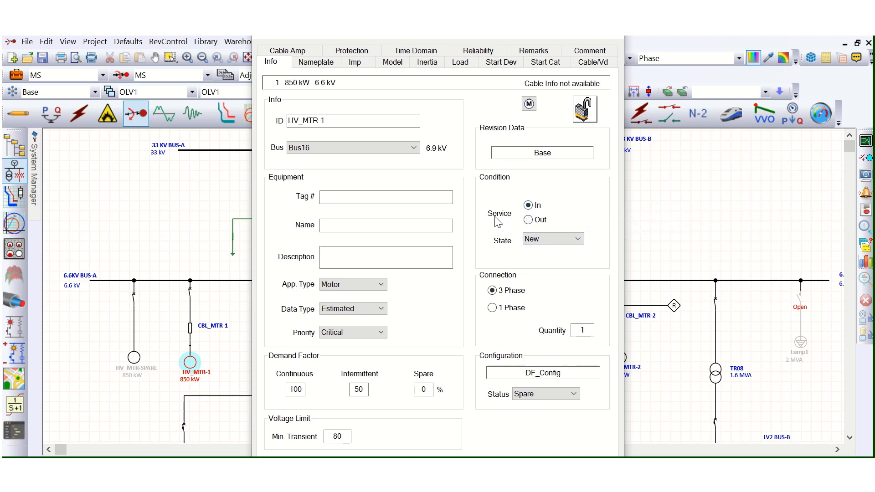
mouse_move(528, 205)
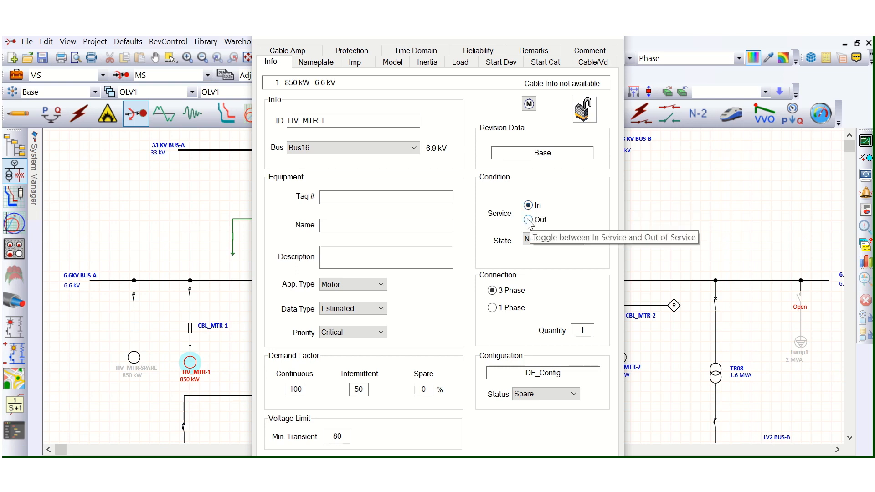
left_click(527, 220)
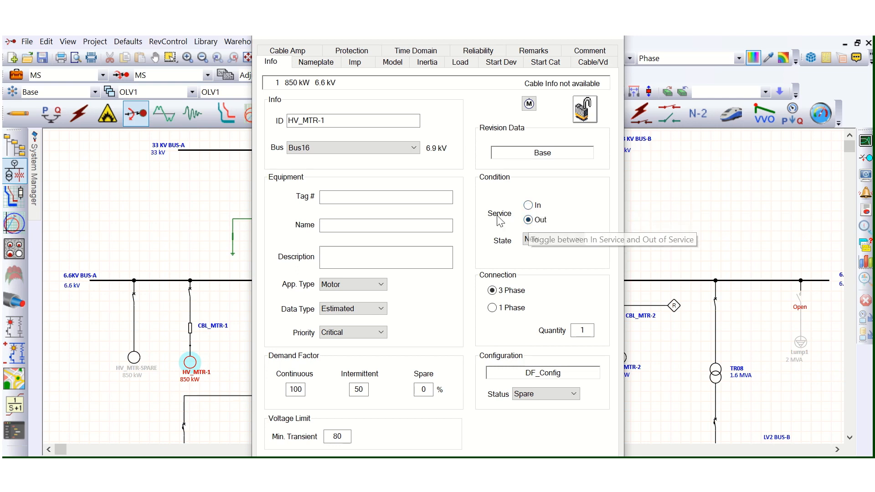
mouse_move(527, 235)
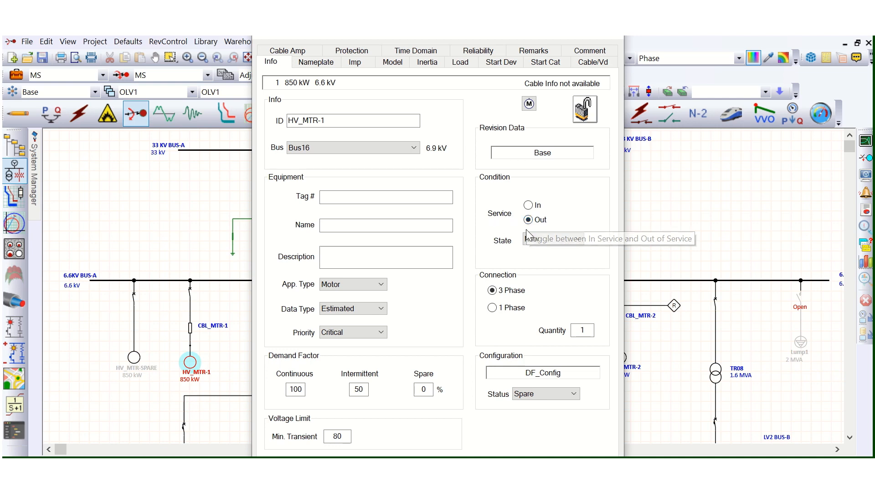
left_click(527, 205)
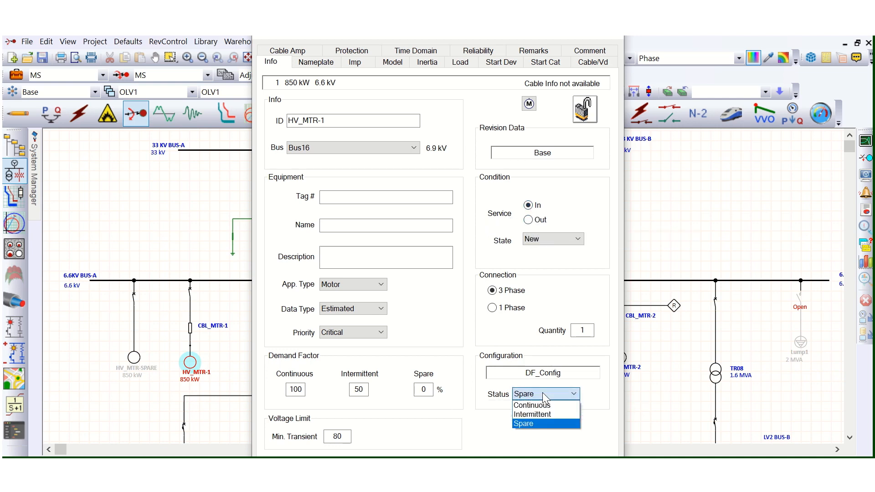
left_click(524, 423)
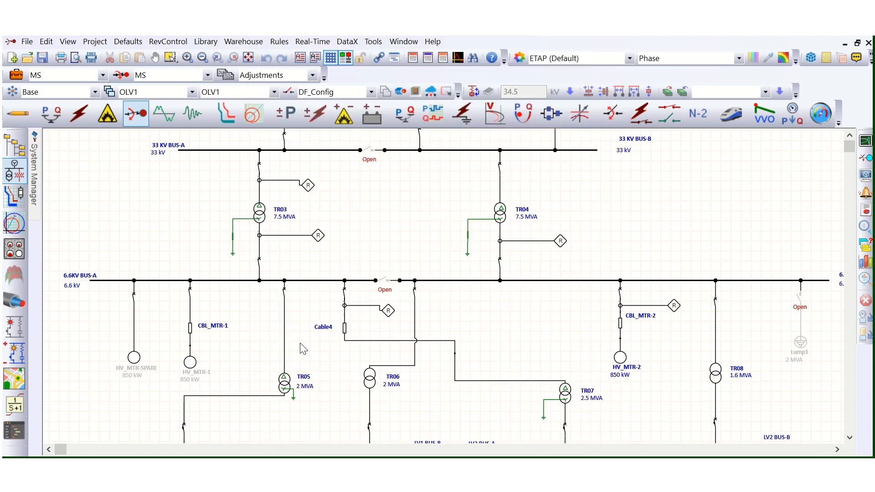
mouse_move(222, 344)
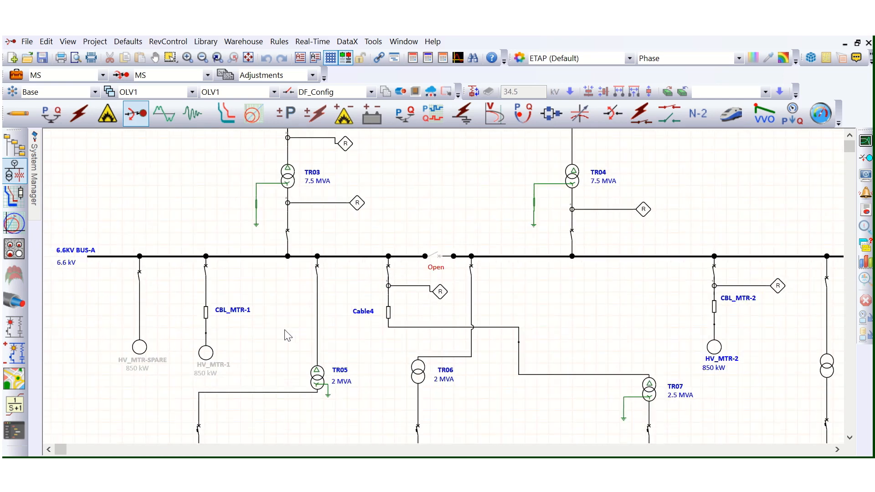
mouse_move(789, 175)
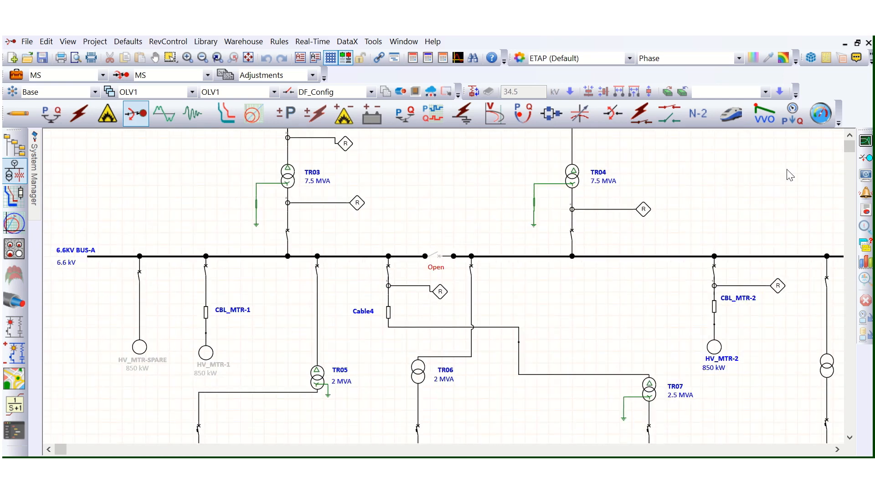
mouse_move(406, 209)
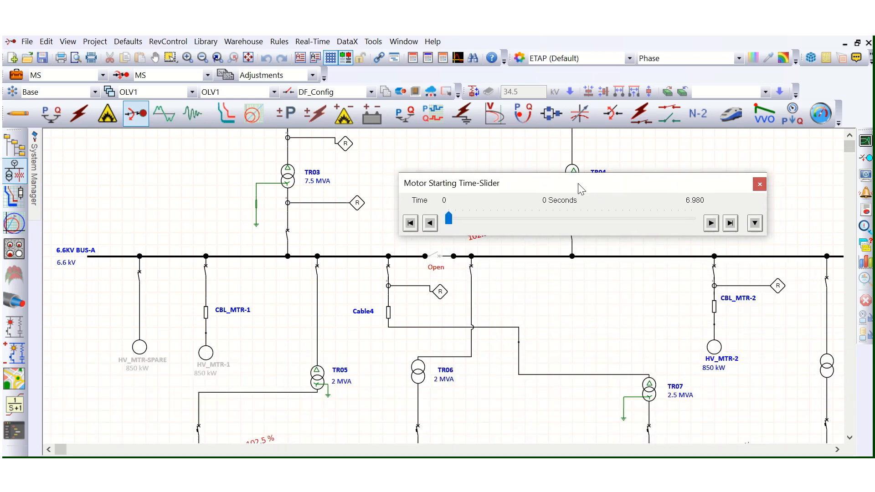
Step: Step the motor starting time slider to show results at 1.02 seconds
left_click_drag(448, 219, 496, 214)
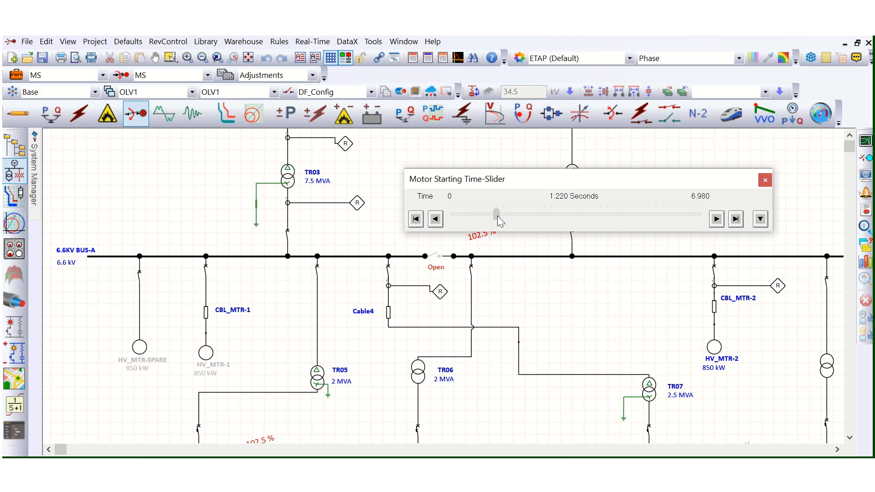
left_click_drag(496, 212, 490, 212)
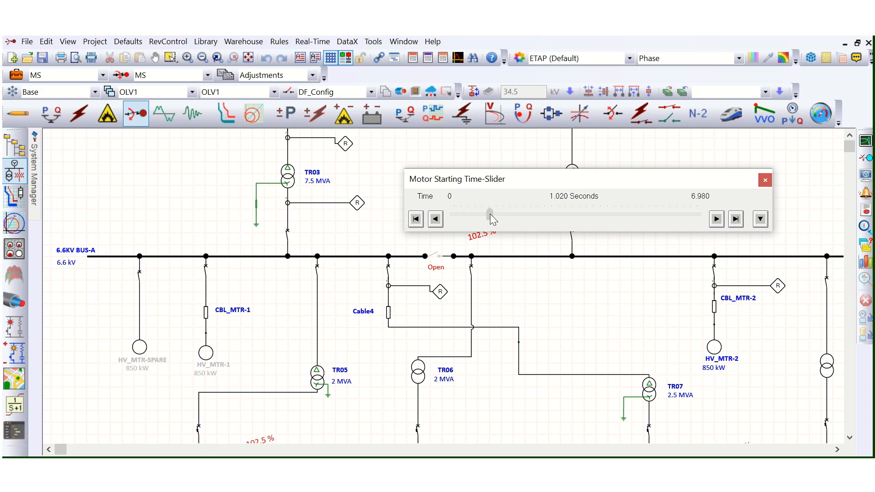
left_click_drag(489, 213, 489, 213)
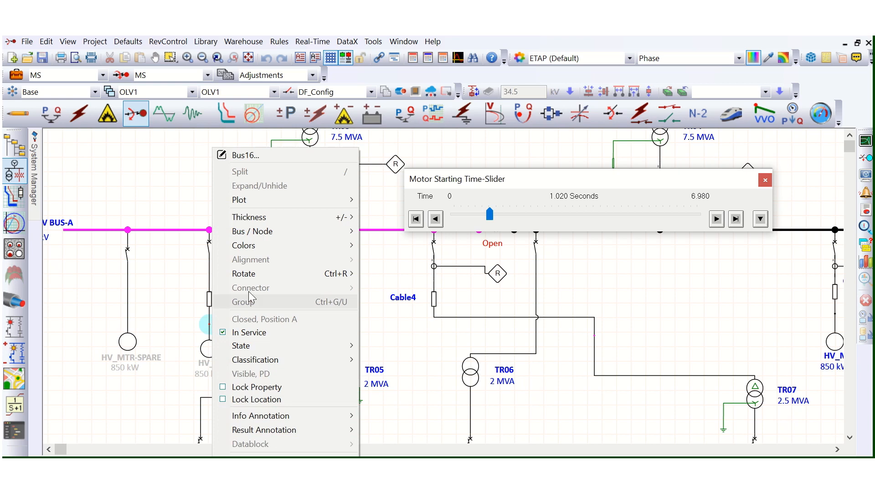
mouse_move(252, 231)
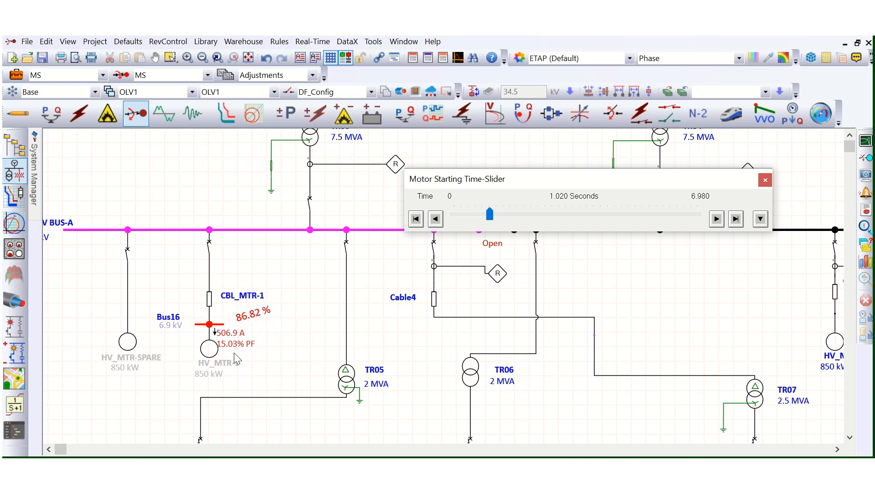
mouse_move(218, 357)
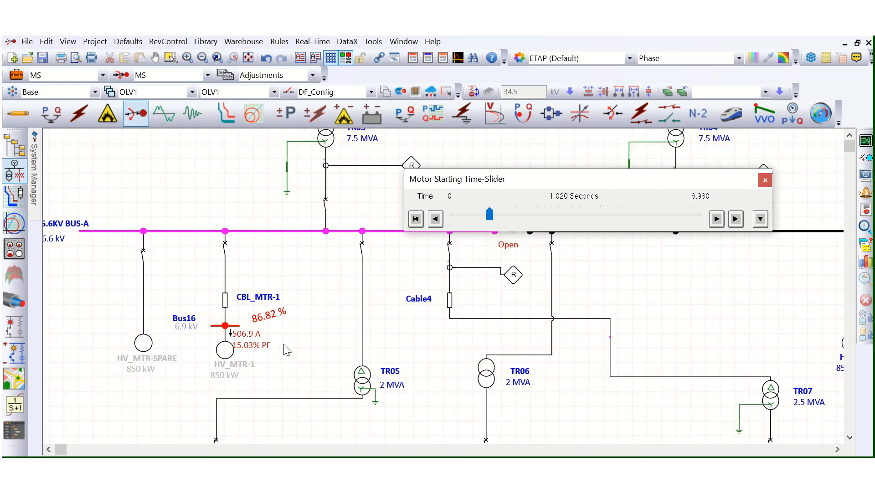
mouse_move(610, 246)
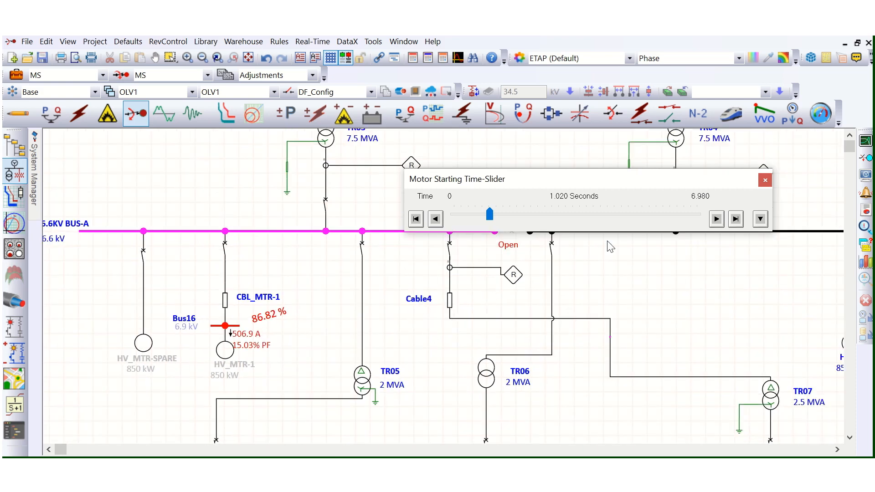
Step: Close the Time-Slider, leaving Bus16 at 86.82% and 506.9 A on the diagram
left_click(764, 180)
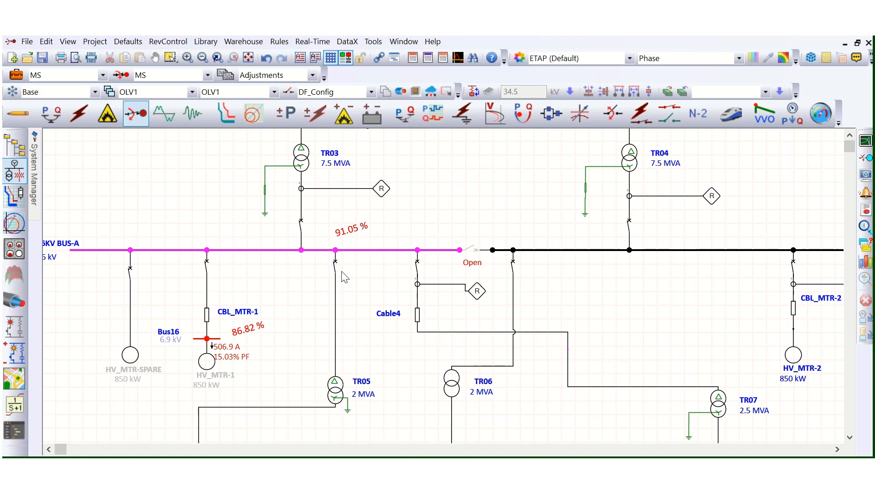
mouse_move(345, 238)
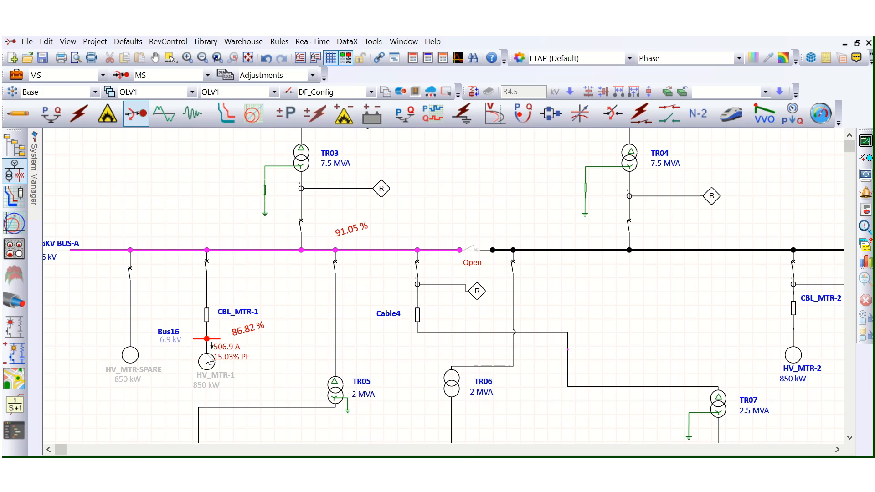
mouse_move(250, 343)
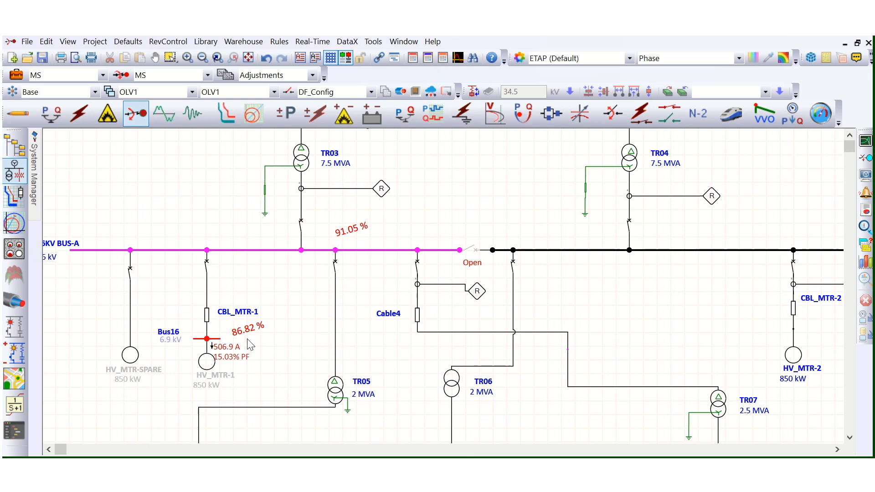
mouse_move(256, 347)
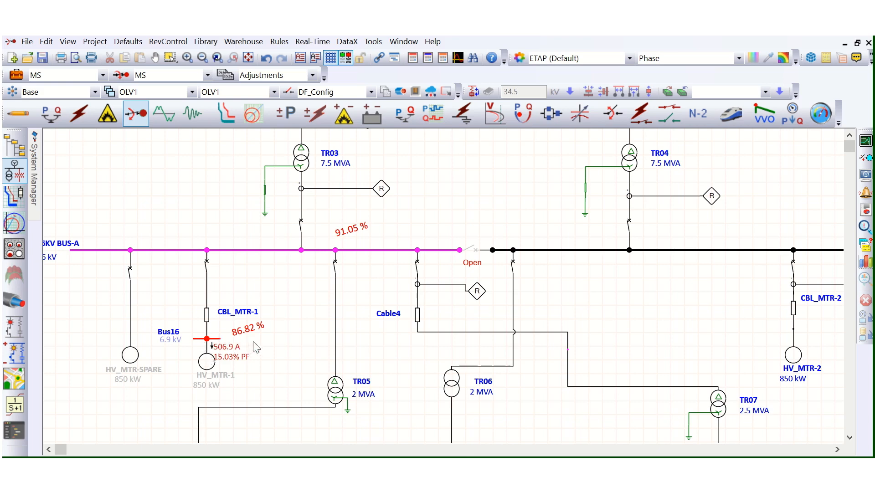
mouse_move(350, 235)
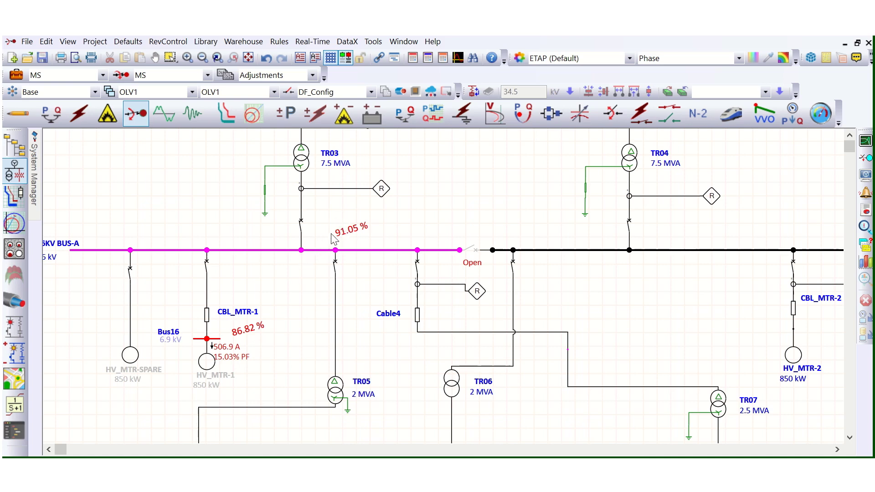
mouse_move(208, 352)
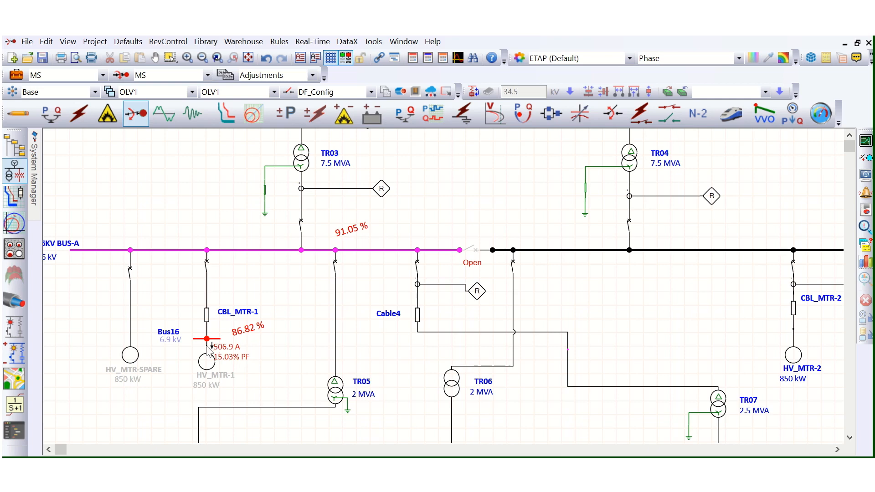
mouse_move(250, 359)
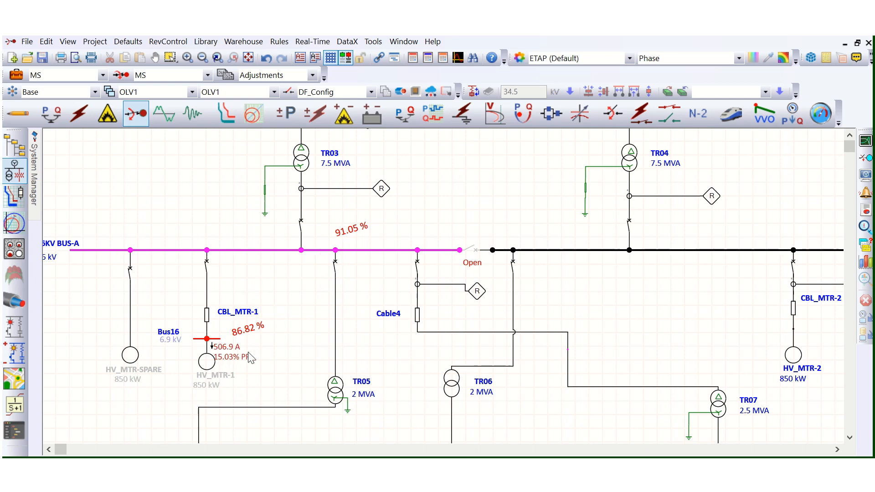
mouse_move(255, 372)
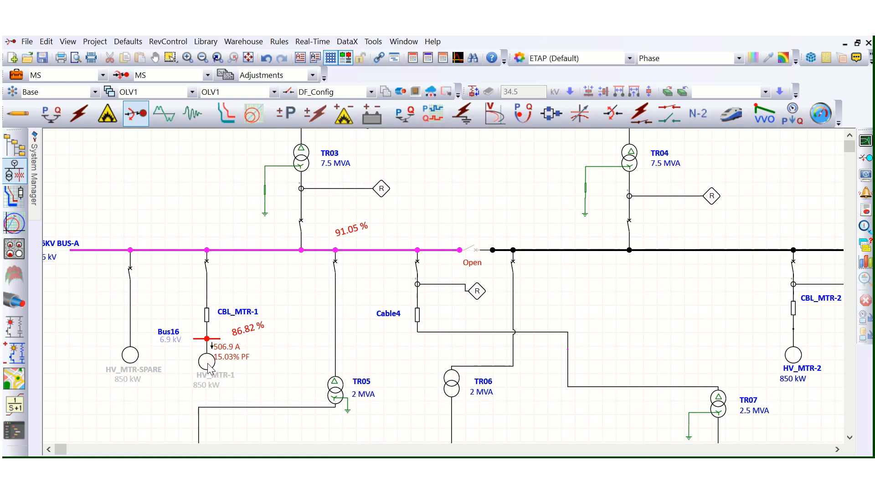
Step: Set HV_MTR-1's Service to Out and close its editor
double_click(206, 361)
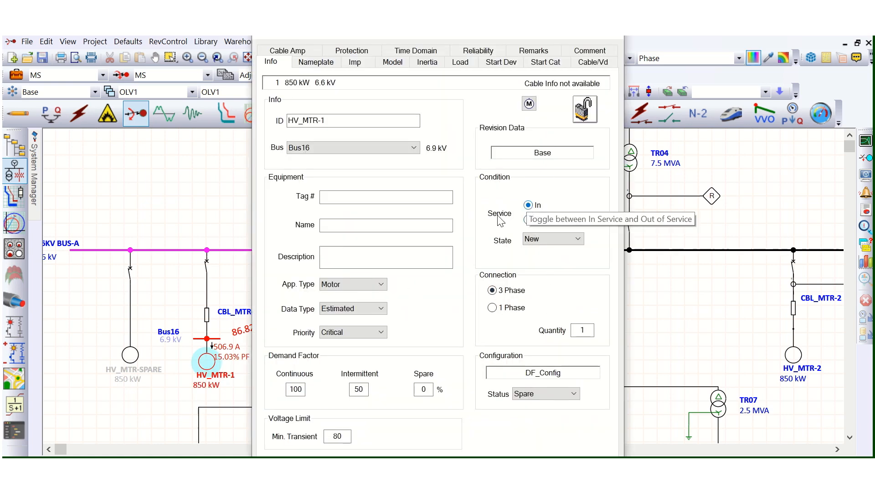
left_click(527, 220)
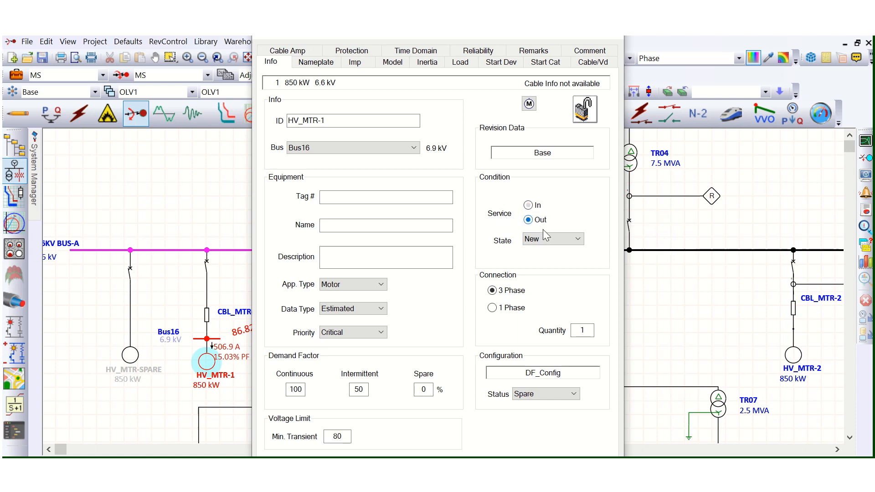
left_click(536, 394)
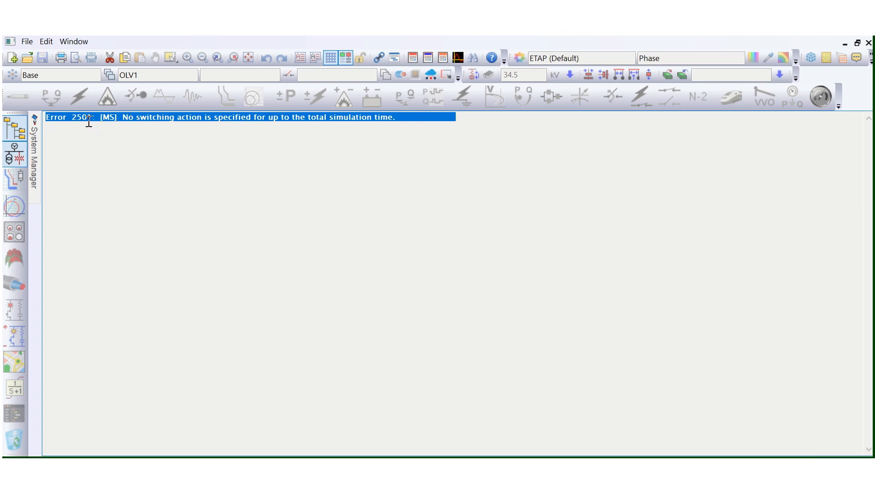
mouse_move(728, 124)
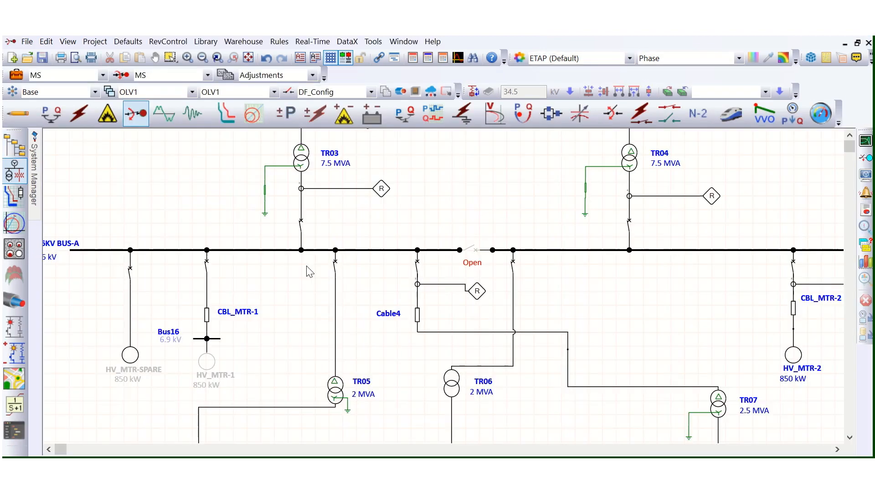
Step: Set HV_MTR-1 back In service and slide the starting results to 1.020 seconds
left_click(206, 360)
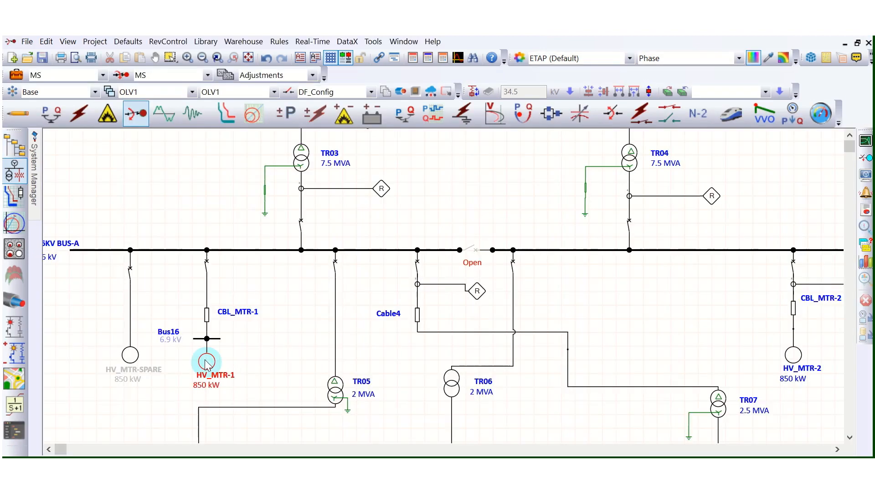
double_click(206, 361)
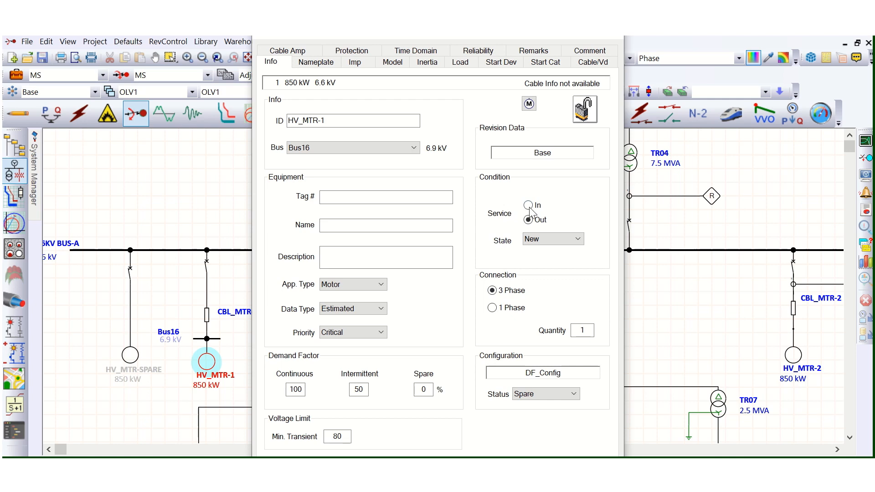
left_click(527, 205)
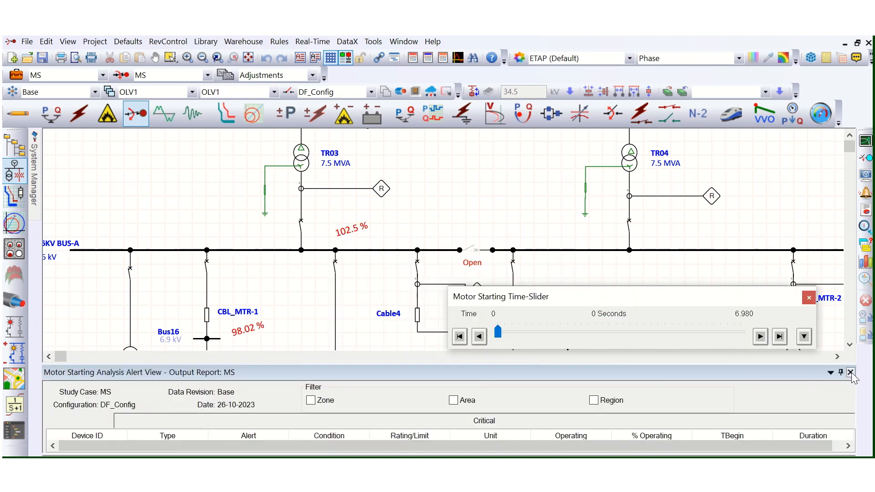
left_click_drag(497, 332, 528, 332)
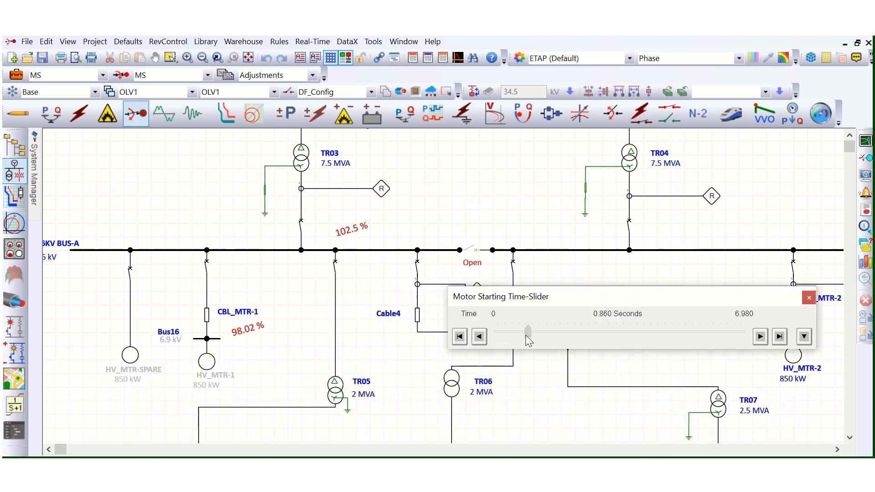
left_click_drag(527, 335, 532, 335)
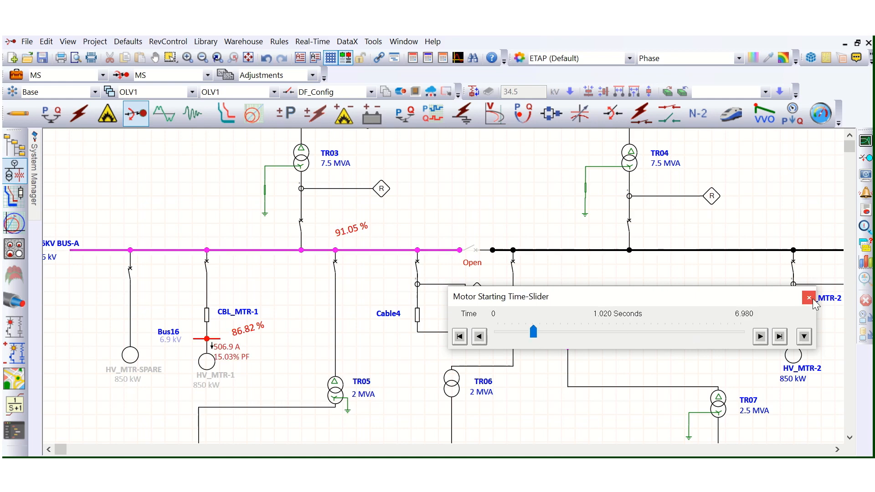
mouse_move(808, 297)
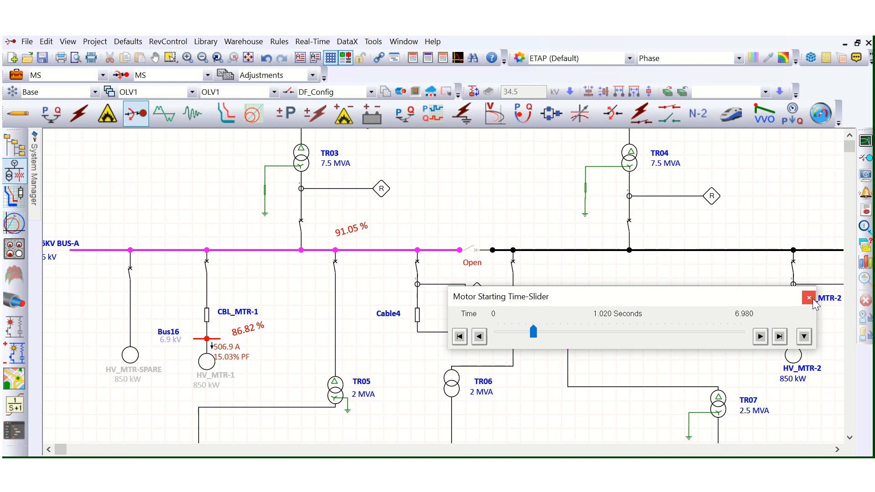
Step: Close the Time-Slider window, keeping results like 97.23% on the 33 kV bus
left_click(808, 298)
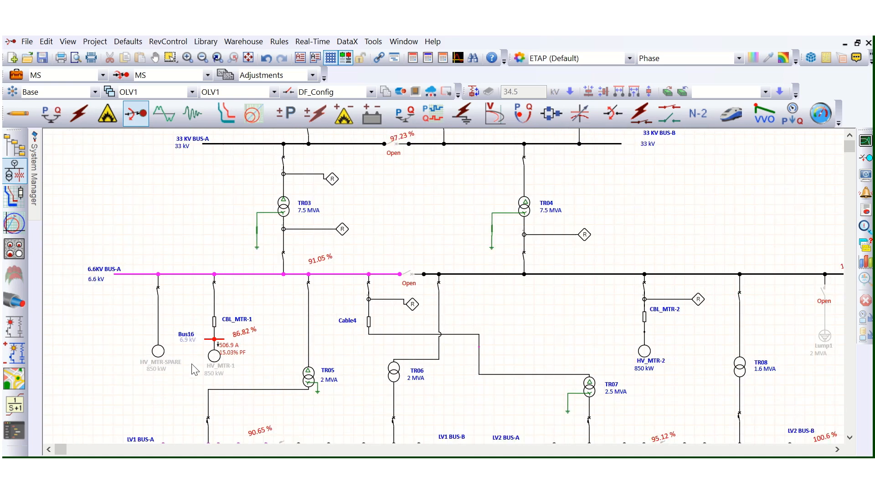
mouse_move(267, 304)
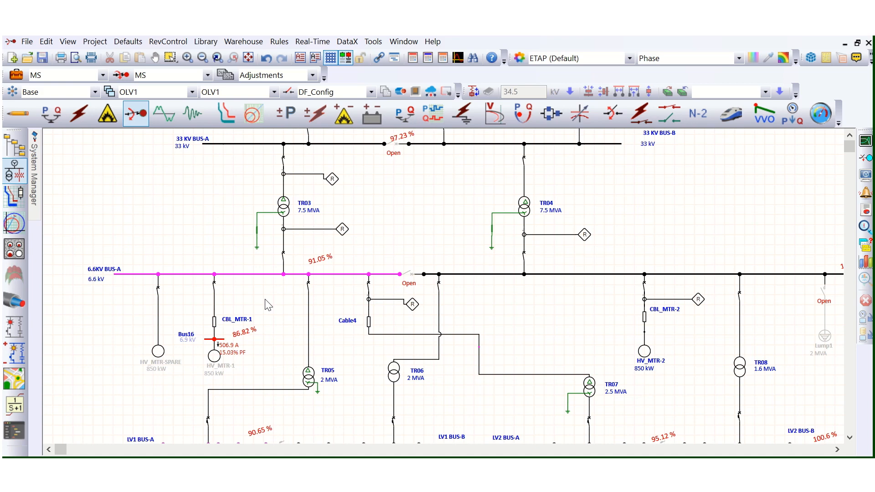
mouse_move(164, 179)
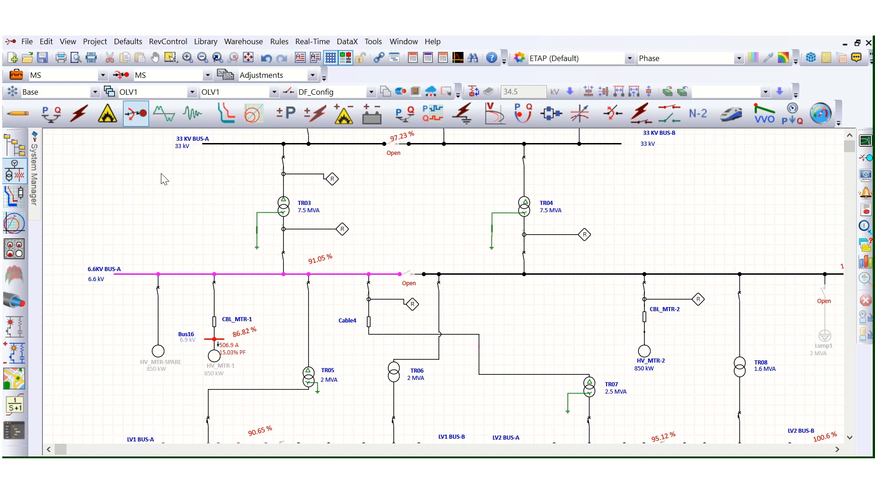
mouse_move(250, 263)
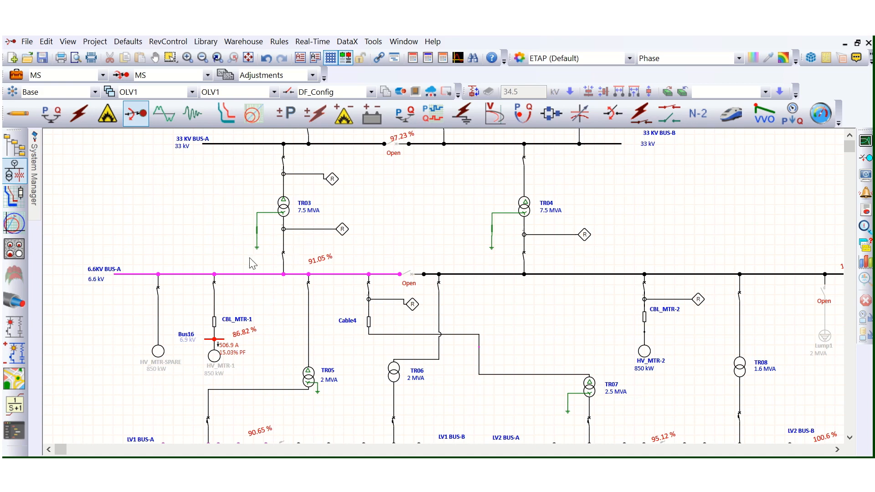
mouse_move(429, 241)
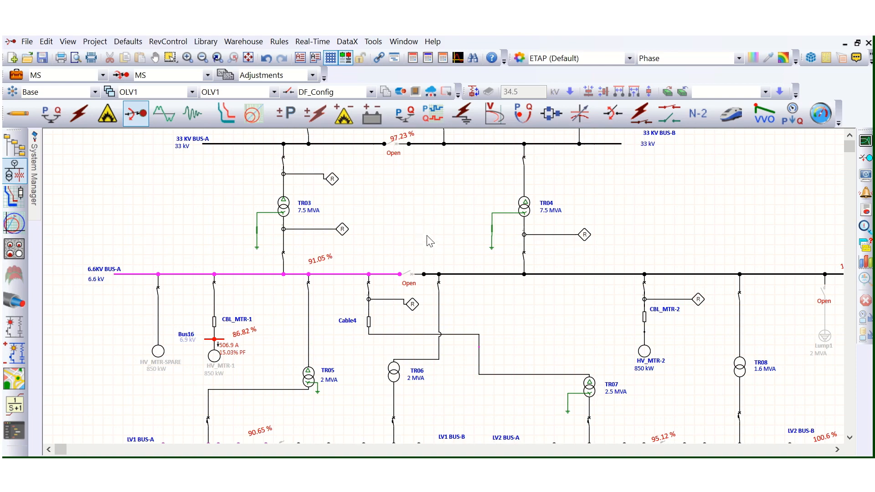